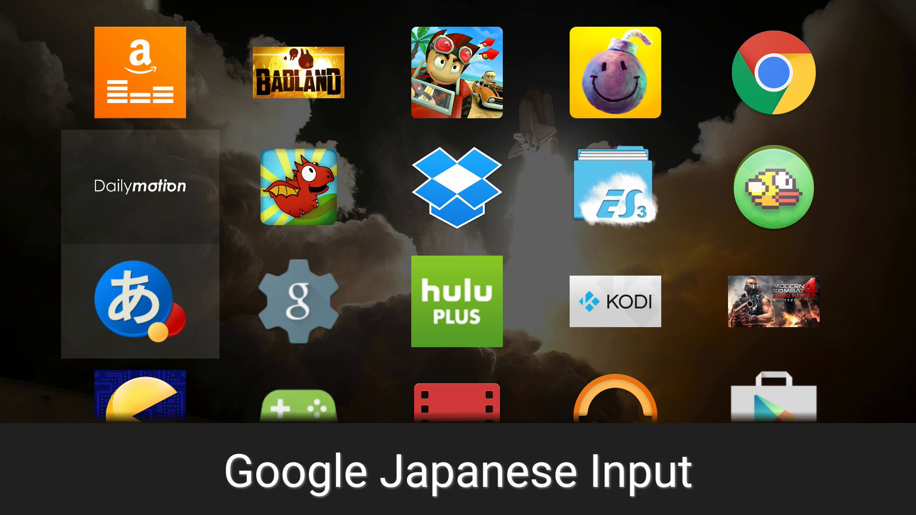
- Launch ES File Explorer from the Sideload Launcher grid, landing in the sdcard folder
scroll("down", 3)
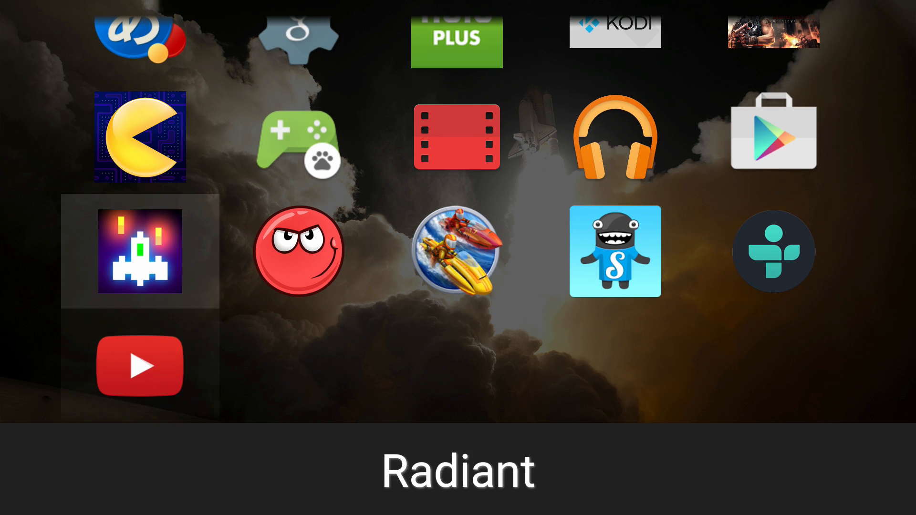
scroll("up", 3)
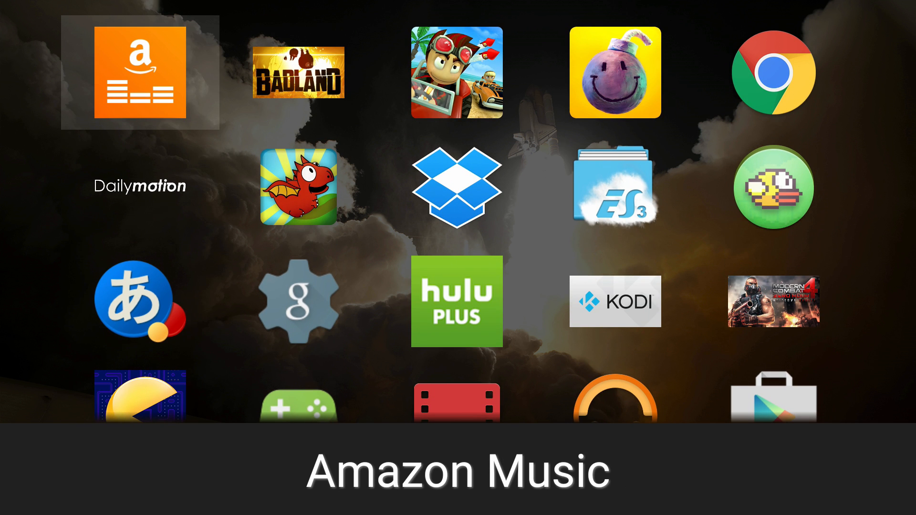
mouse_move(613, 186)
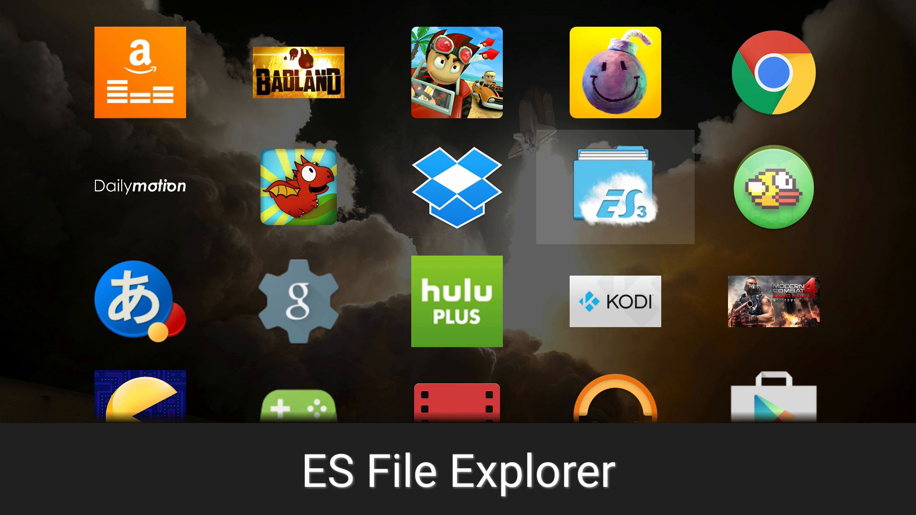
left_click(614, 187)
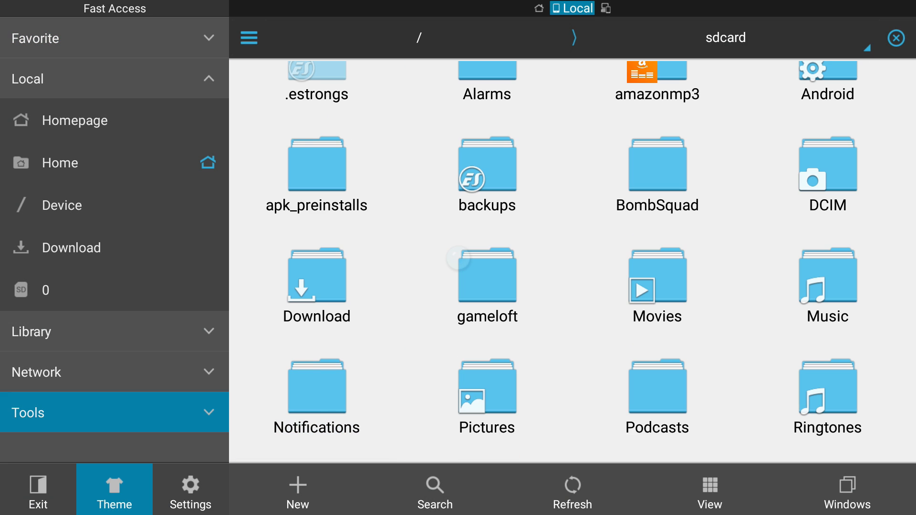
- Browse the Theme page and the Tools list with the Root Explorer toggle, then exit to the home screen
left_click(113, 500)
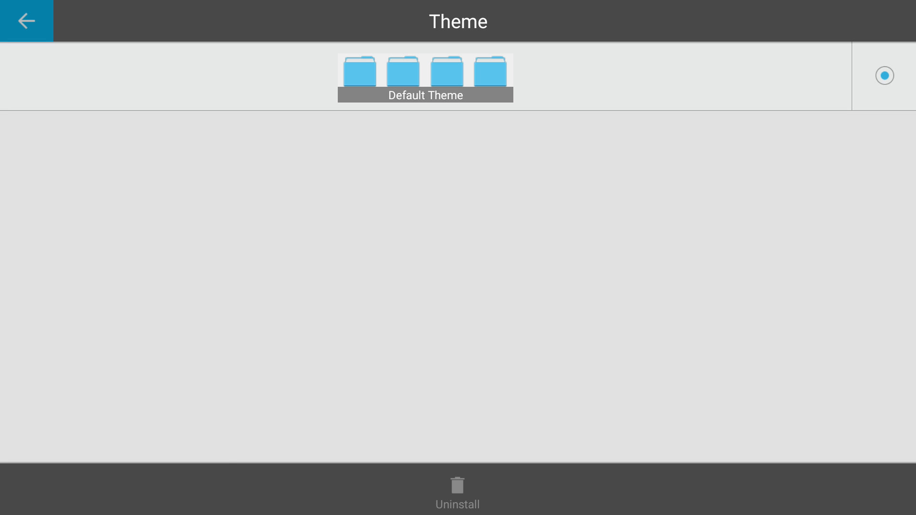
left_click(26, 20)
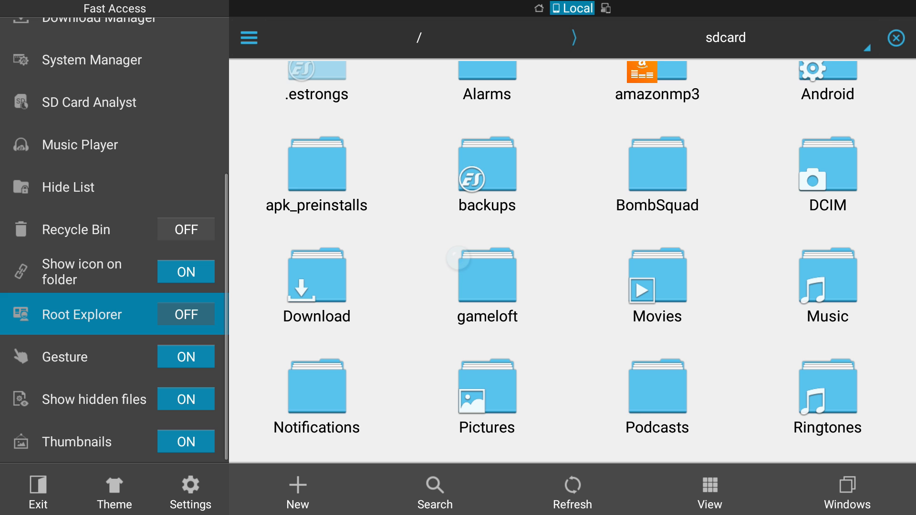
left_click(186, 314)
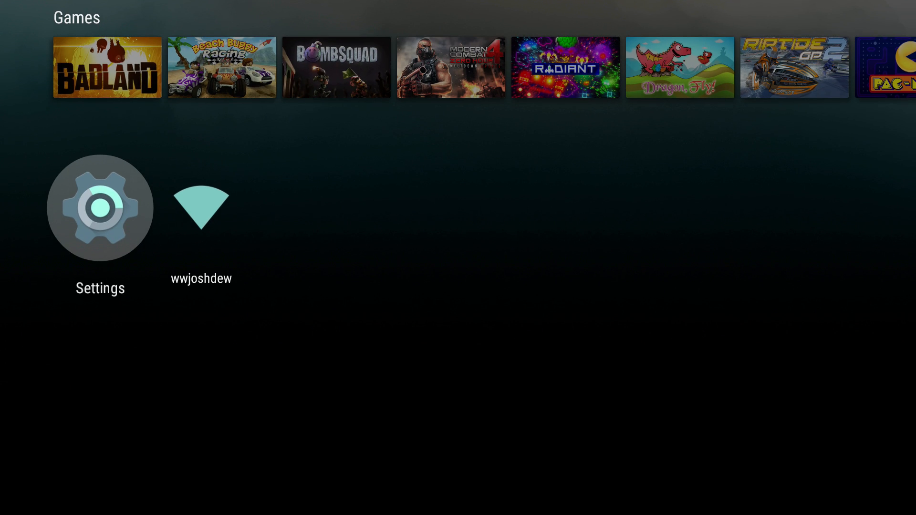
- Check the About build number, then reach Developer options > Debugging where USB debugging is on
left_click(99, 209)
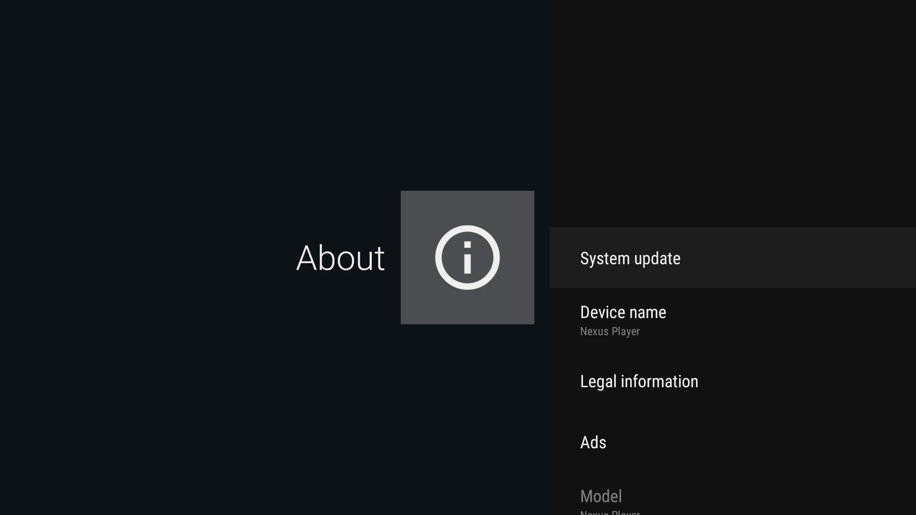
scroll("down", 3)
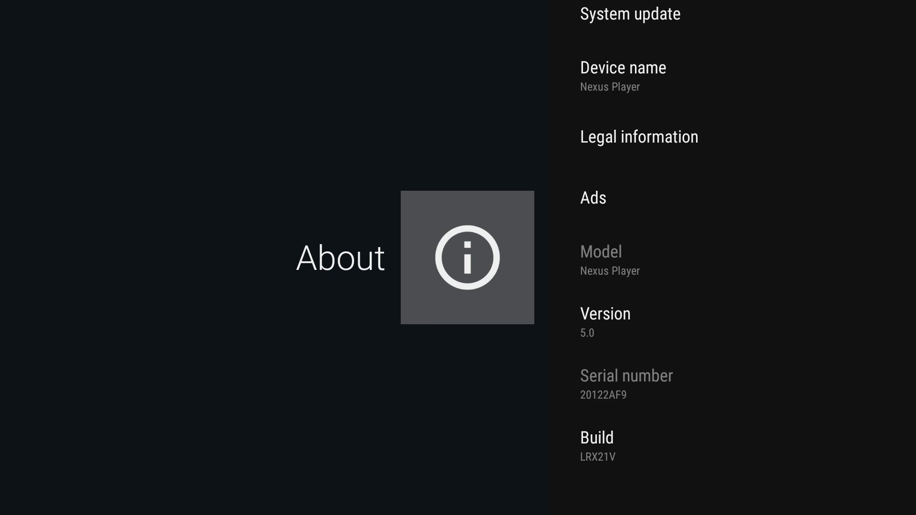
scroll("down", 3)
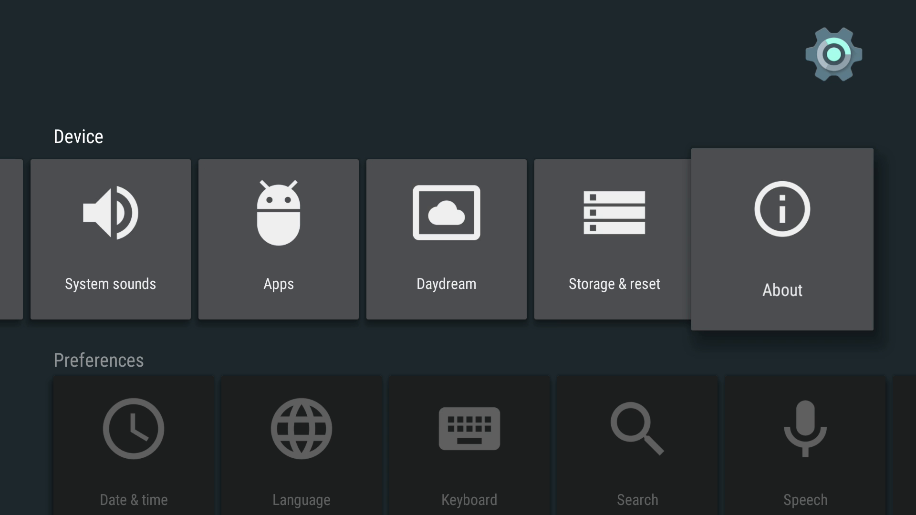
scroll("down", 3)
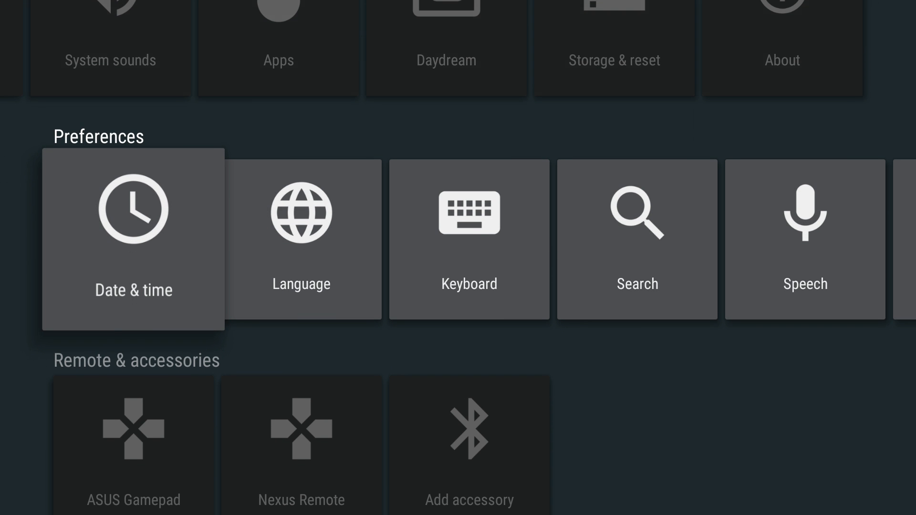
scroll("right", 3)
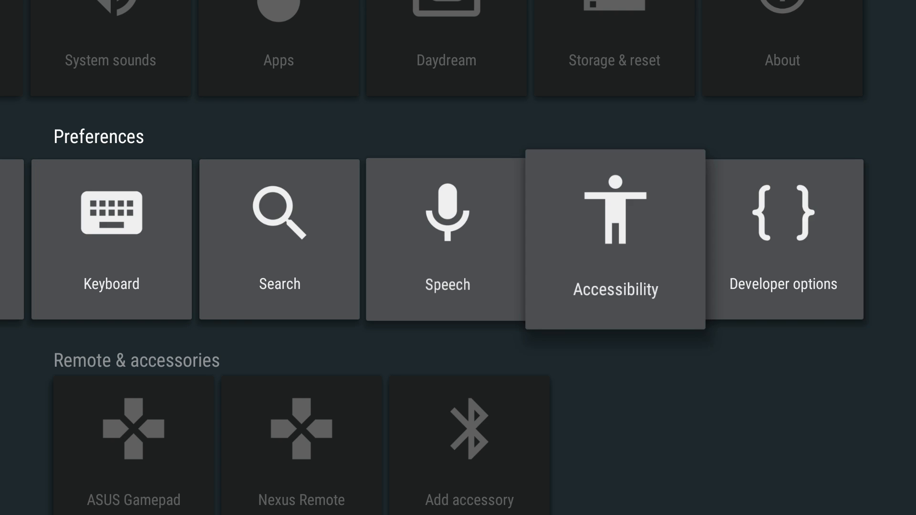
left_click(783, 240)
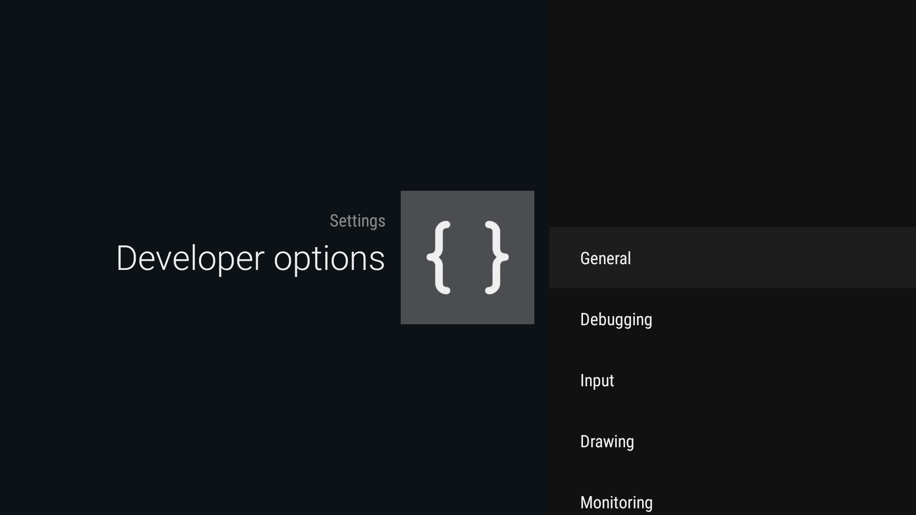
left_click(615, 320)
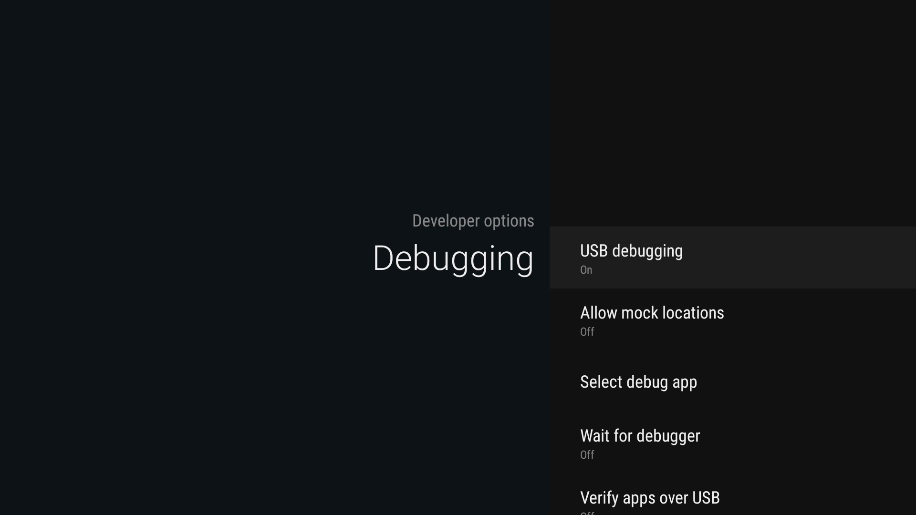
scroll("down", 3)
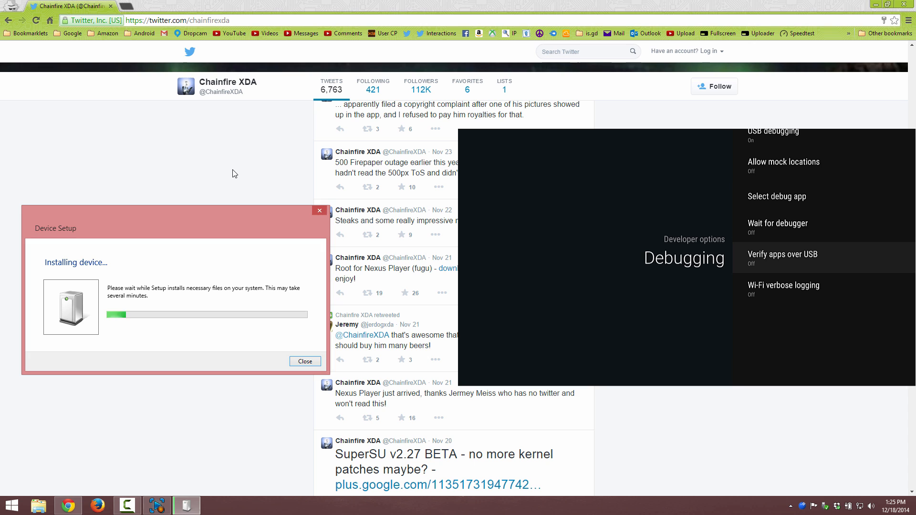
- Dismiss the finished Android device installation and bring up This PC in File Explorer
left_click(305, 361)
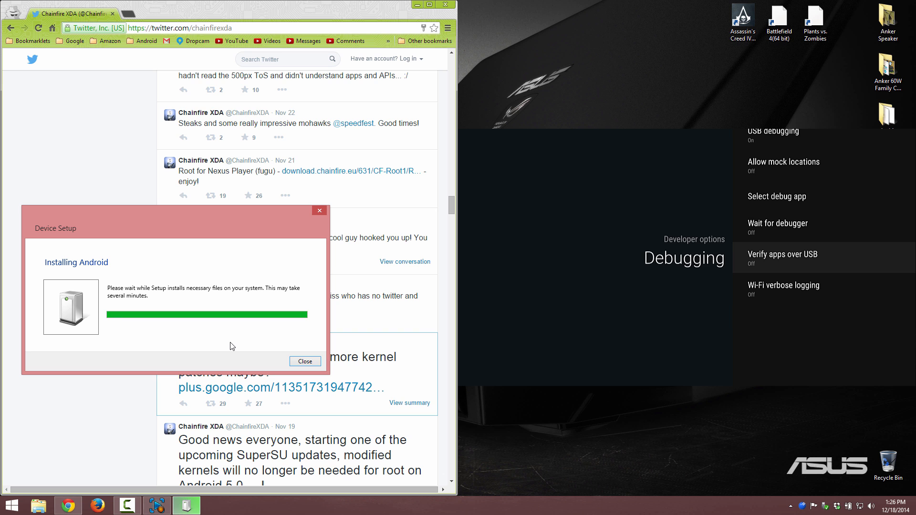
left_click(304, 360)
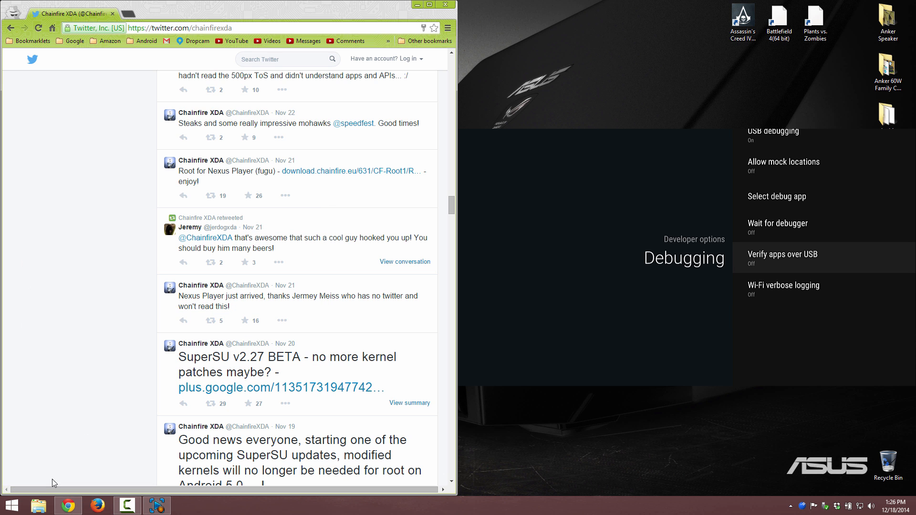
left_click(39, 505)
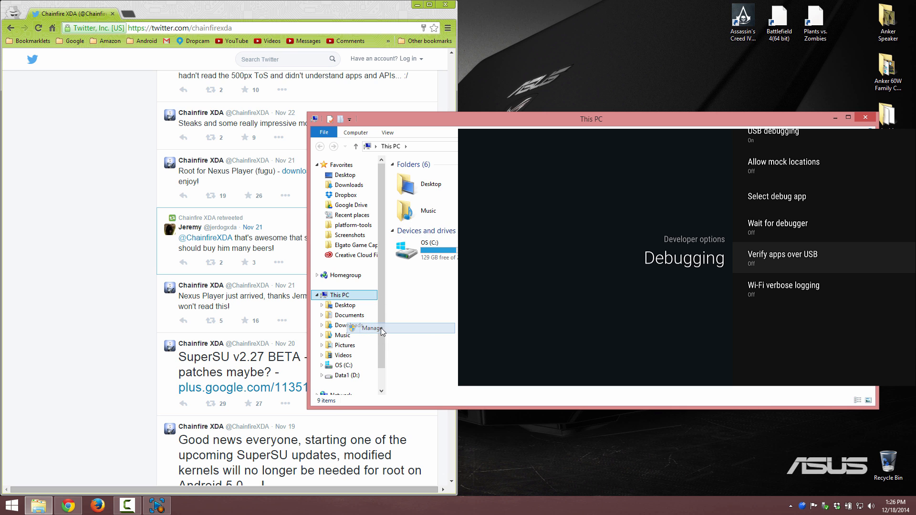
- Reach Device Manager via Manage, listing Android Composite ADB Interface under Android Device
left_click(371, 328)
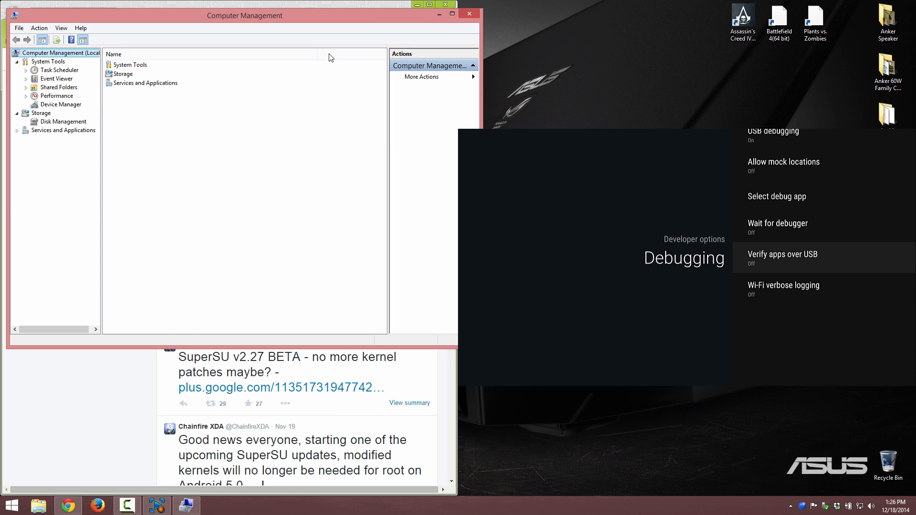
mouse_move(70, 116)
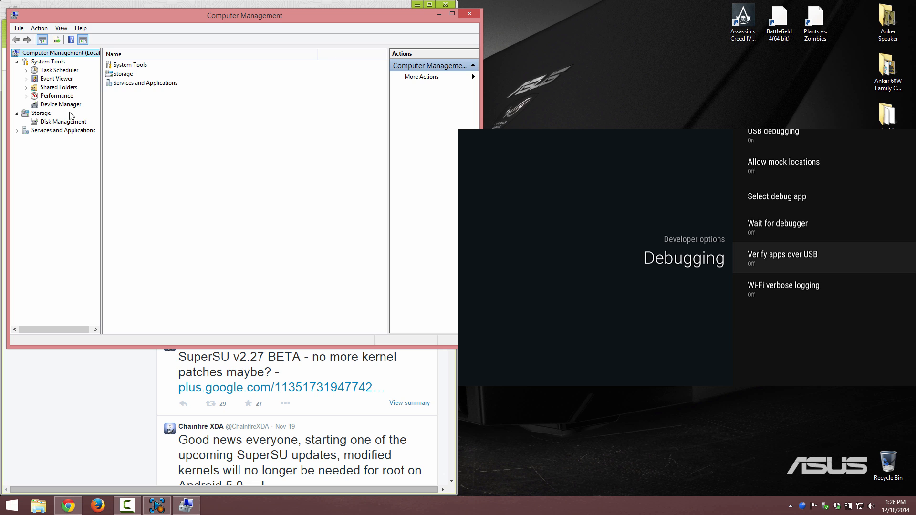
left_click(61, 105)
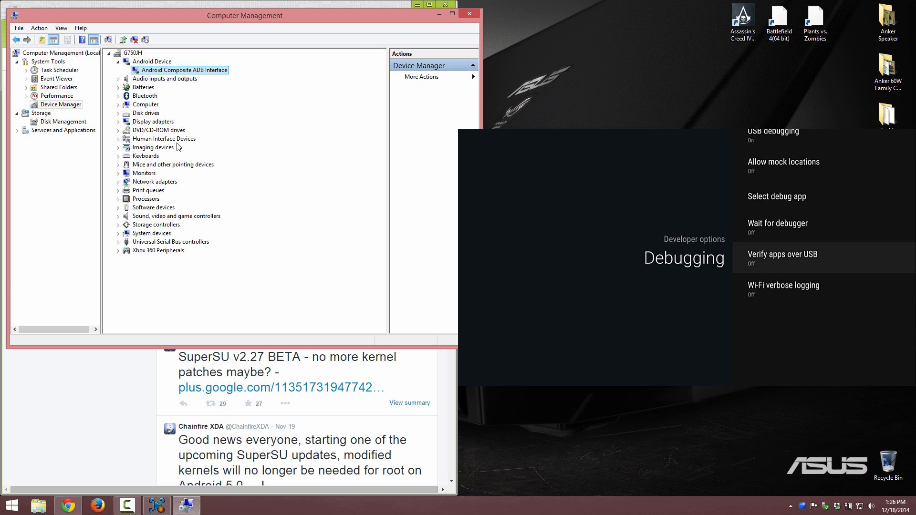
mouse_move(292, 170)
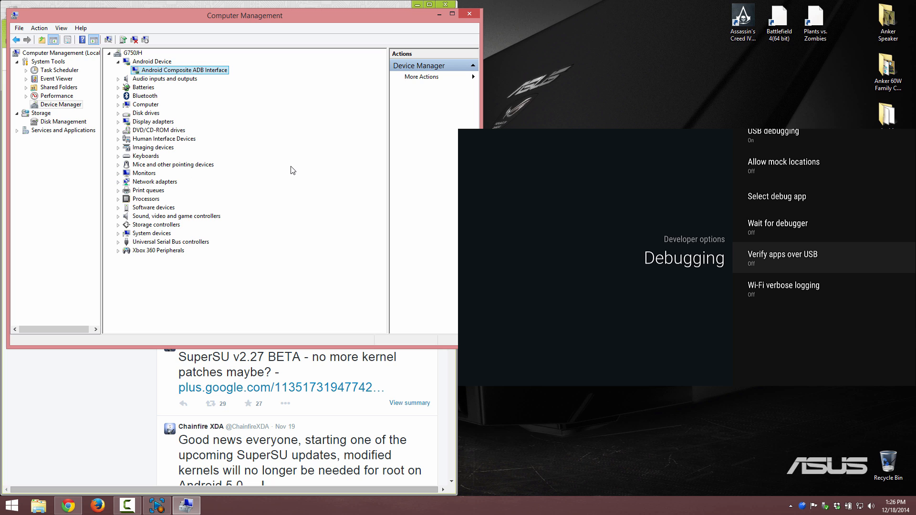
mouse_move(144, 76)
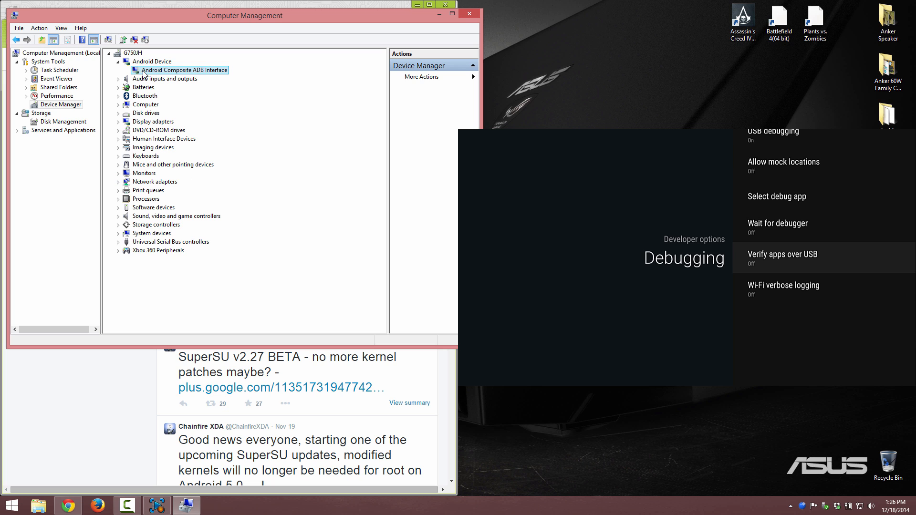
- Start a manual driver update for the ADB interface and browse from the Desktop for driver files
right_click(182, 70)
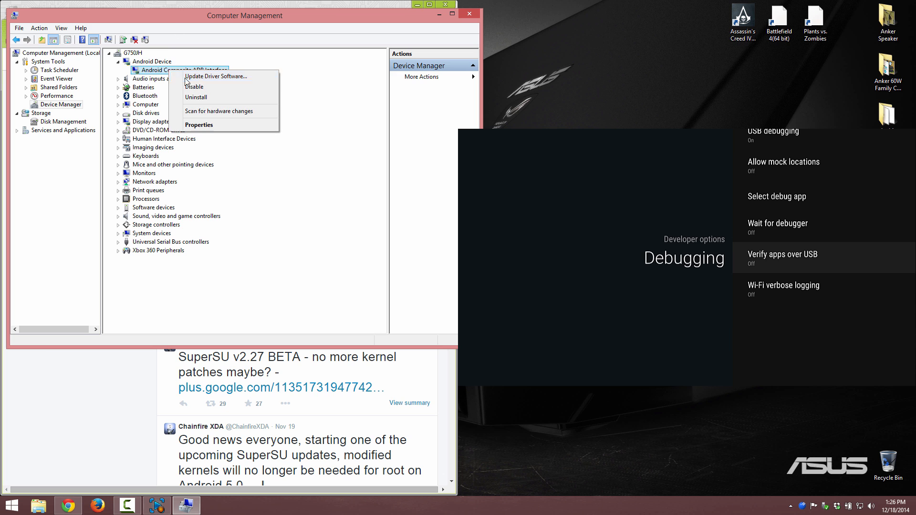
left_click(216, 76)
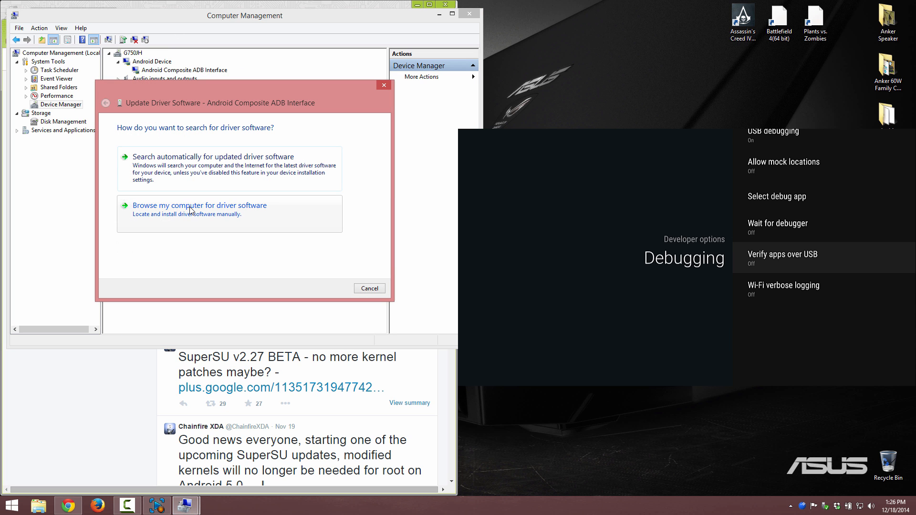
left_click(199, 205)
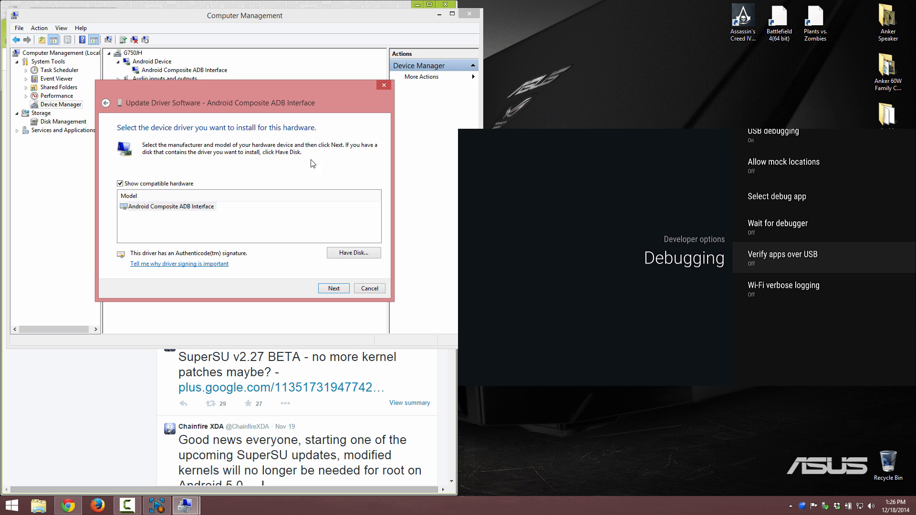
left_click(353, 252)
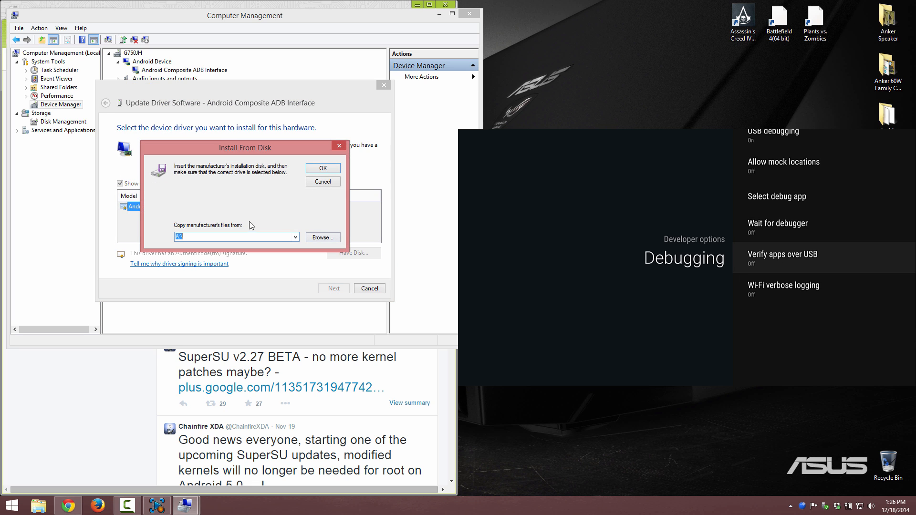
left_click(322, 237)
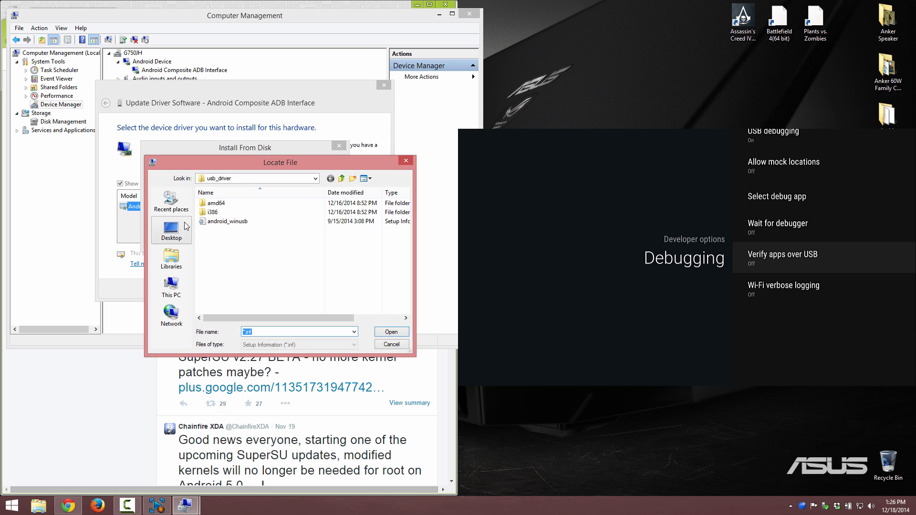
left_click(170, 227)
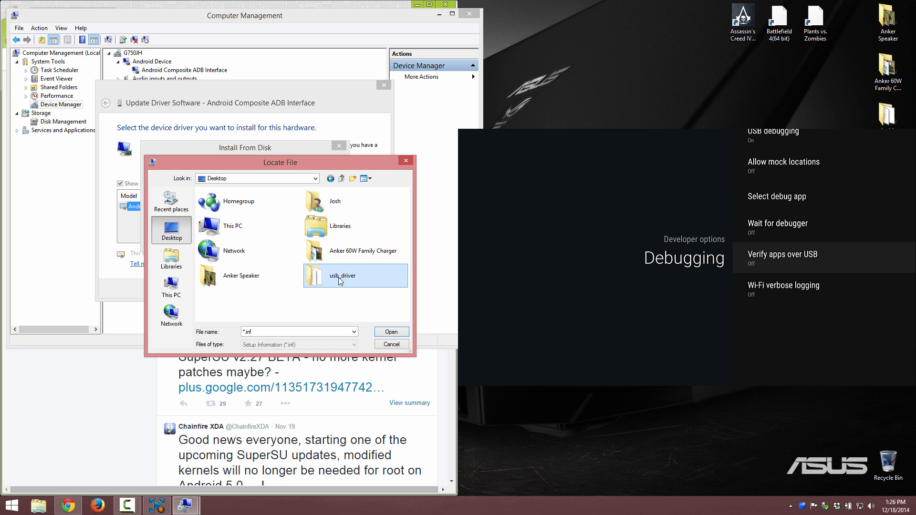
- Install the Android Composite ADB Interface driver from usb_driver\android_winusb.inf and close the update
double_click(341, 275)
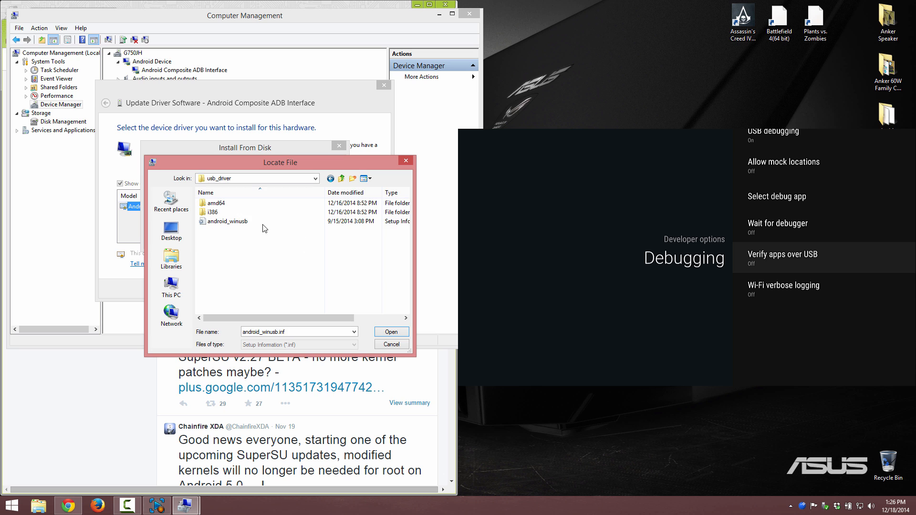
left_click(390, 331)
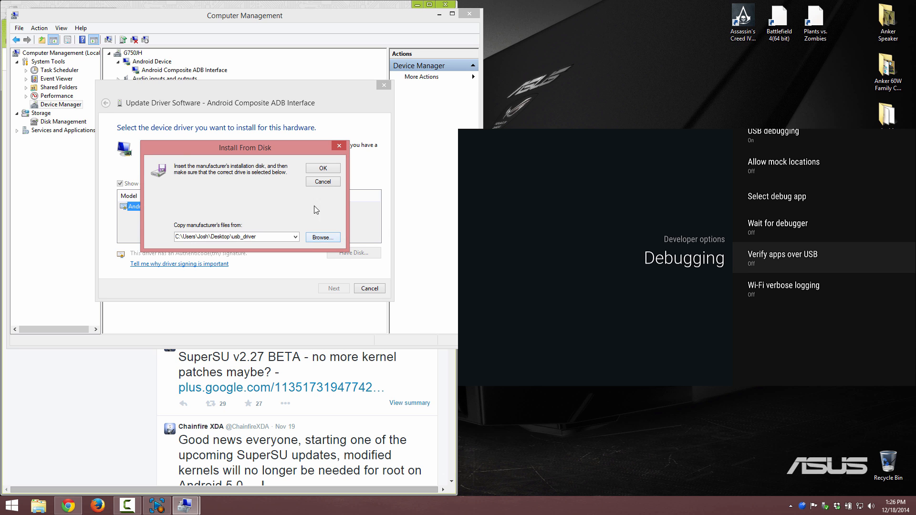
left_click(321, 168)
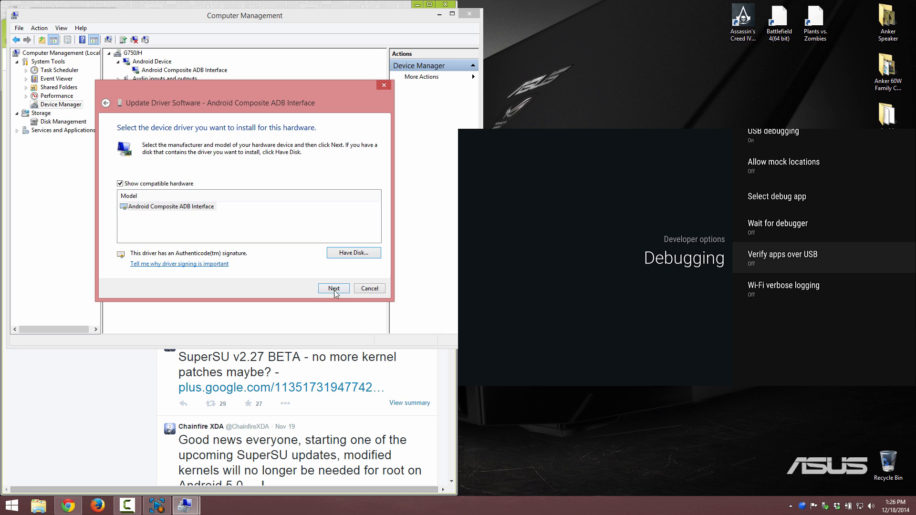
left_click(333, 288)
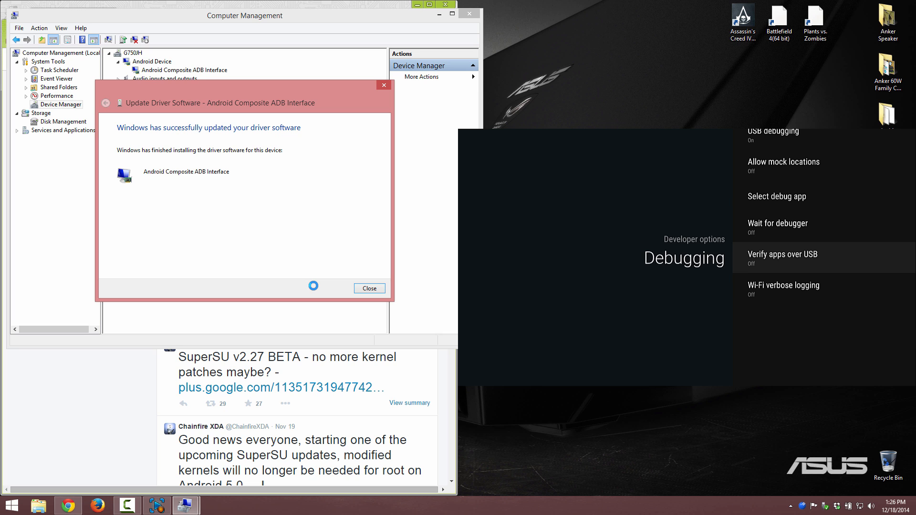
left_click(368, 288)
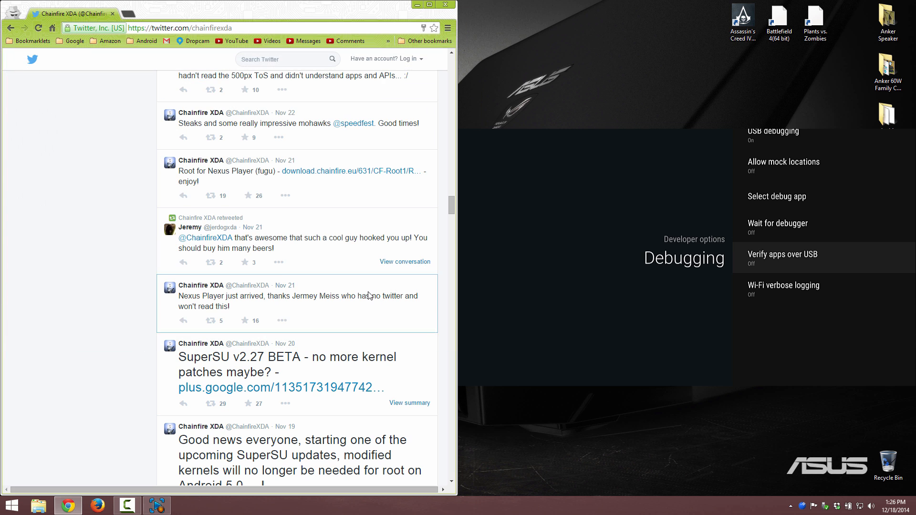
- Launch SDK Manager from C:\Program Files (x86)\Android\android-sdk
left_click(37, 505)
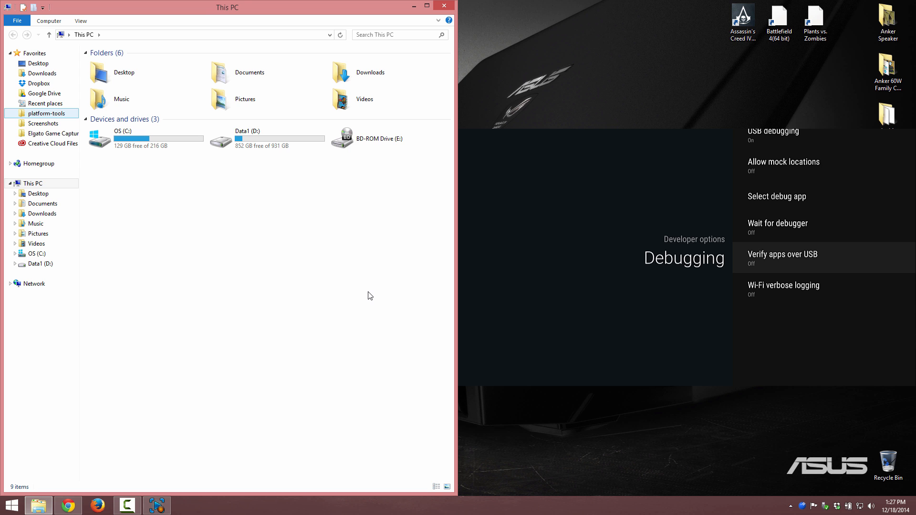
left_click(44, 113)
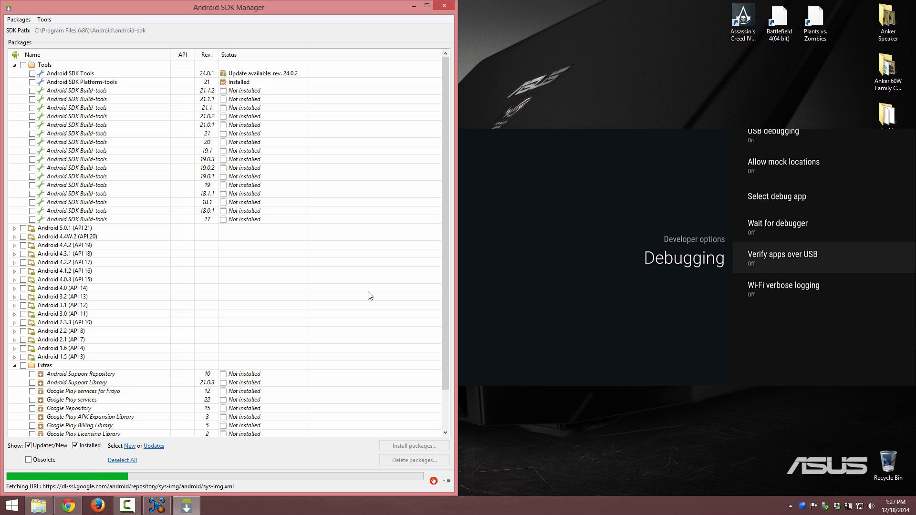
- Deselect all packages and delete the installed SDK Tools and Platform-tools
left_click(14, 228)
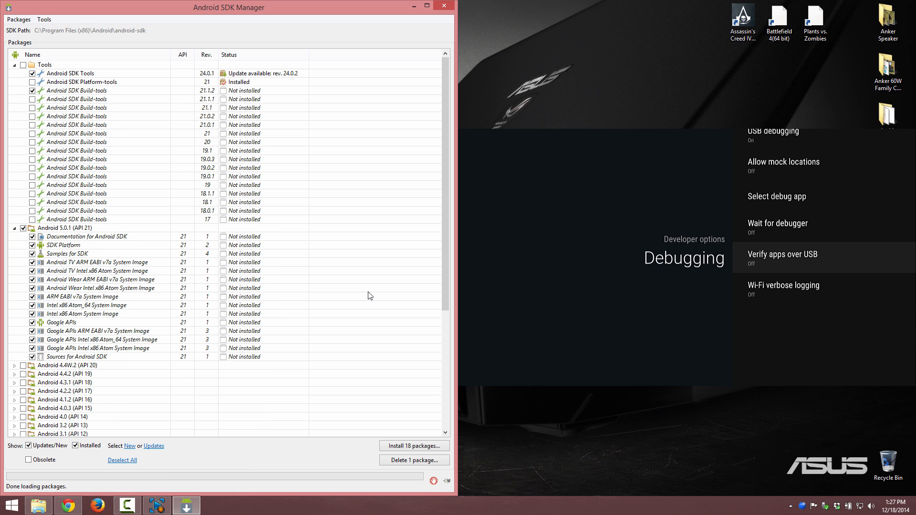
mouse_move(122, 460)
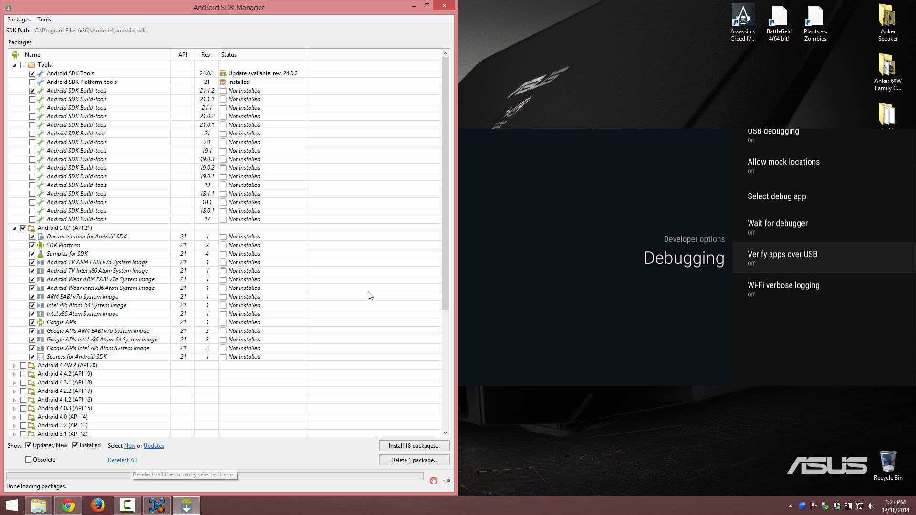
left_click(122, 460)
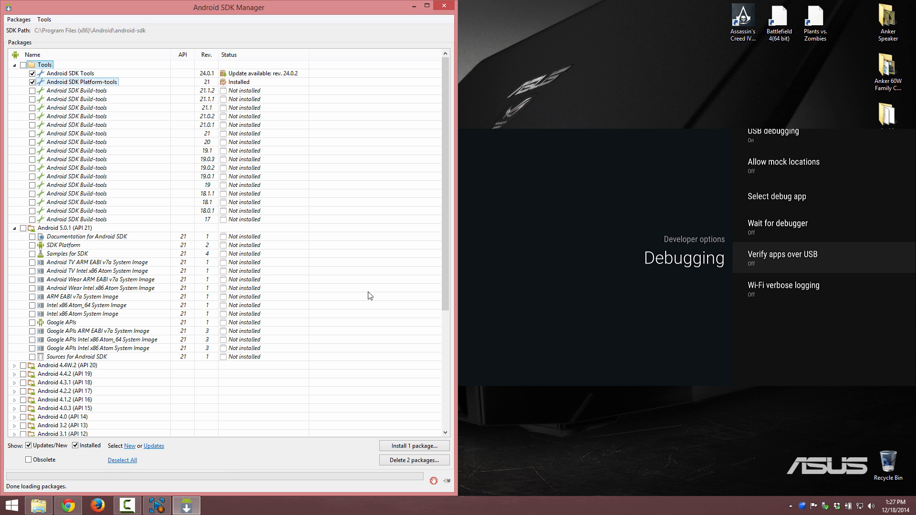
left_click(413, 446)
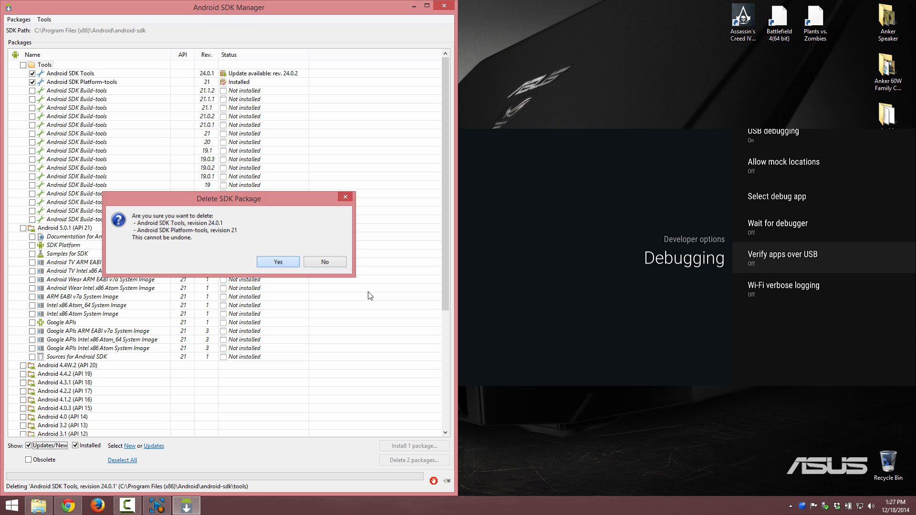
left_click(278, 261)
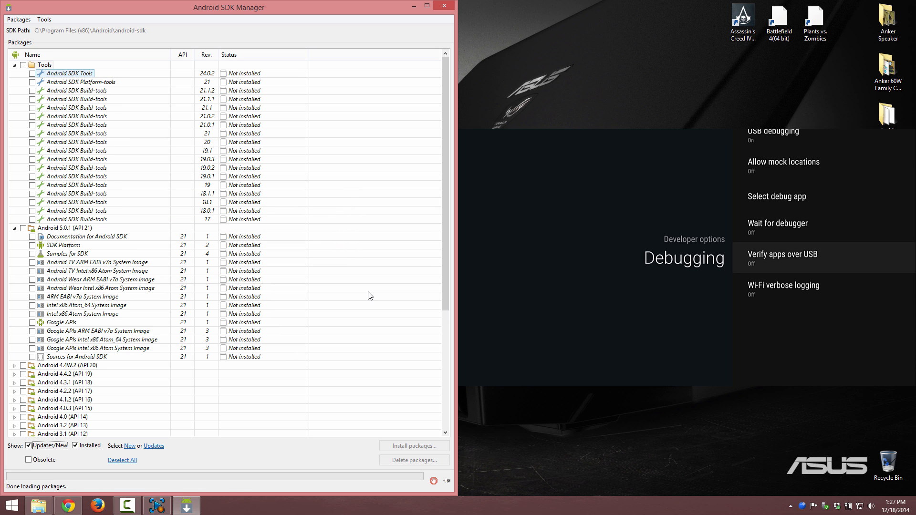
- Reinstall SDK Tools 24.0.2 and Platform-tools 21, accepting the license and trusting the PC for USB debugging
left_click(413, 445)
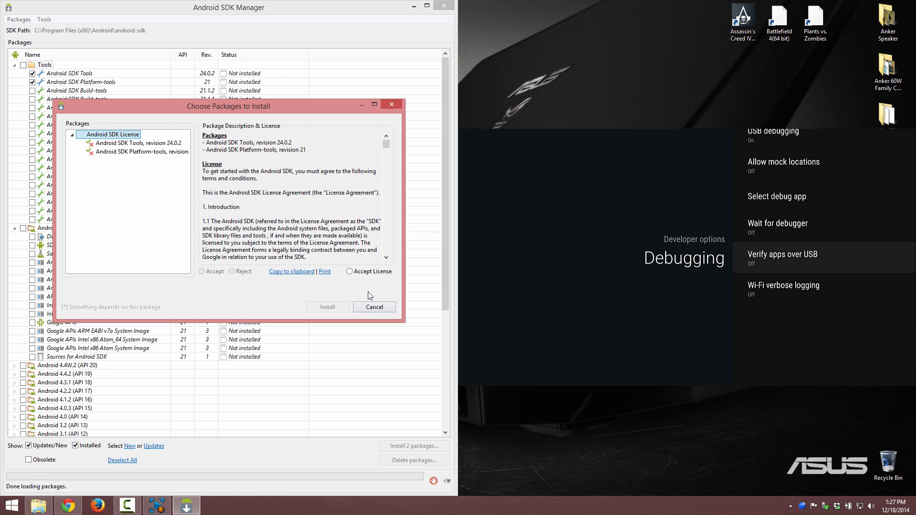
left_click(328, 307)
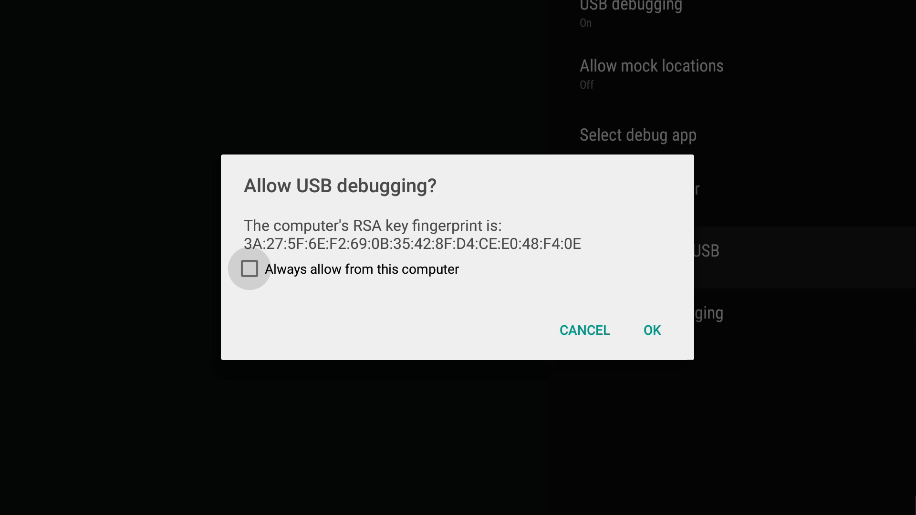
left_click(652, 330)
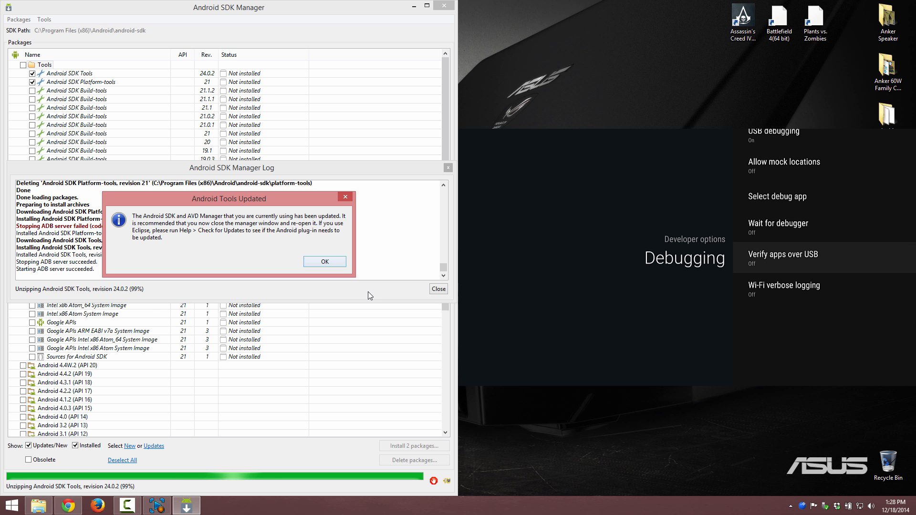
left_click(324, 261)
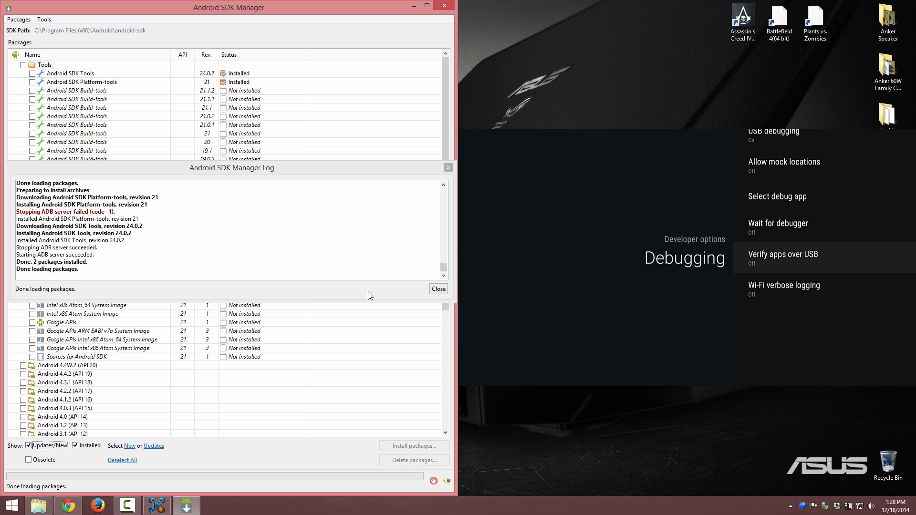
left_click(438, 288)
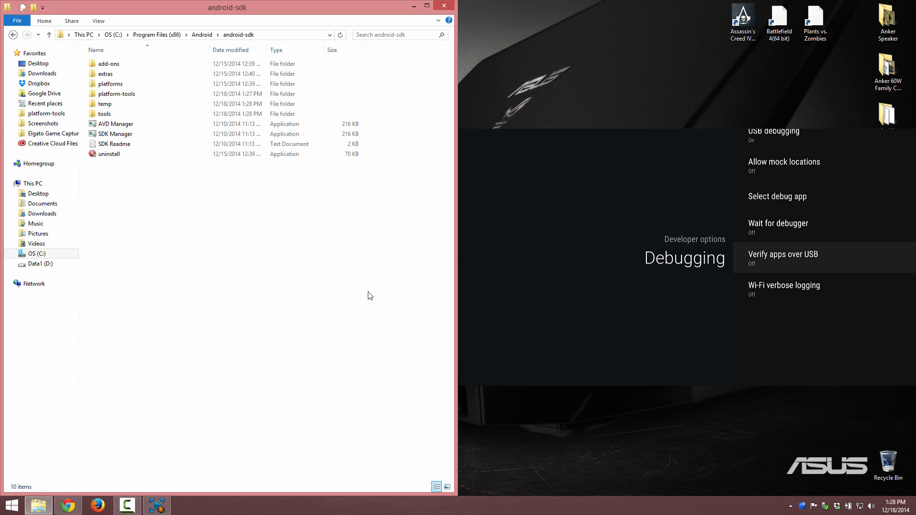
- From a command window in platform-tools, run 'adb devices' then 'adb reboot bootloader'
double_click(116, 94)
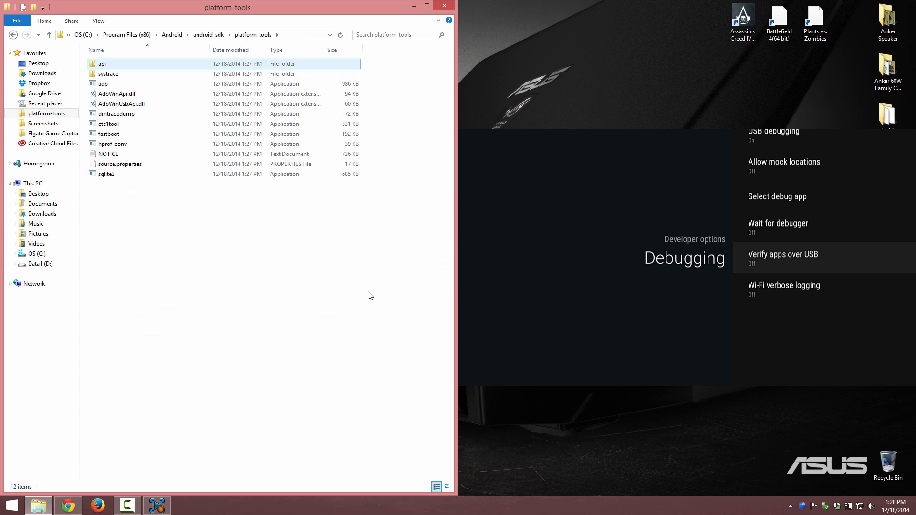
left_click(117, 114)
type("adb de")
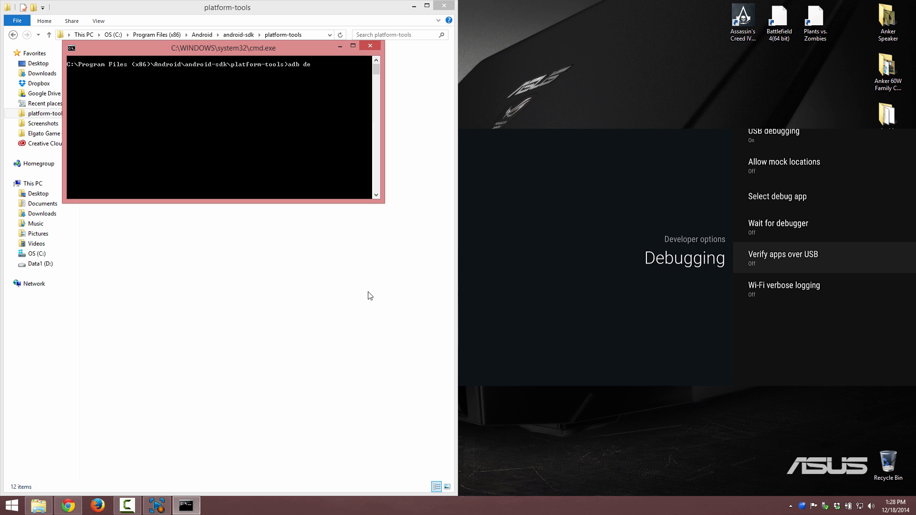
key("Return")
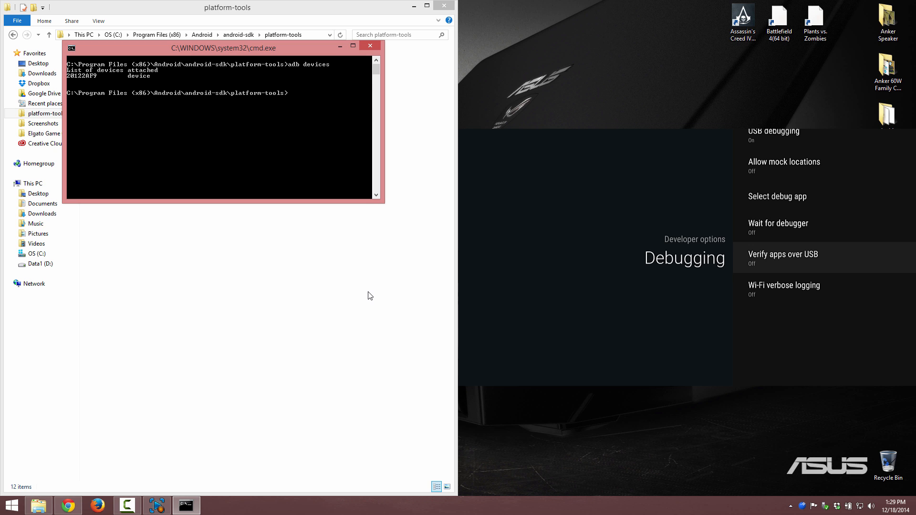
type("adb reboot bootloader")
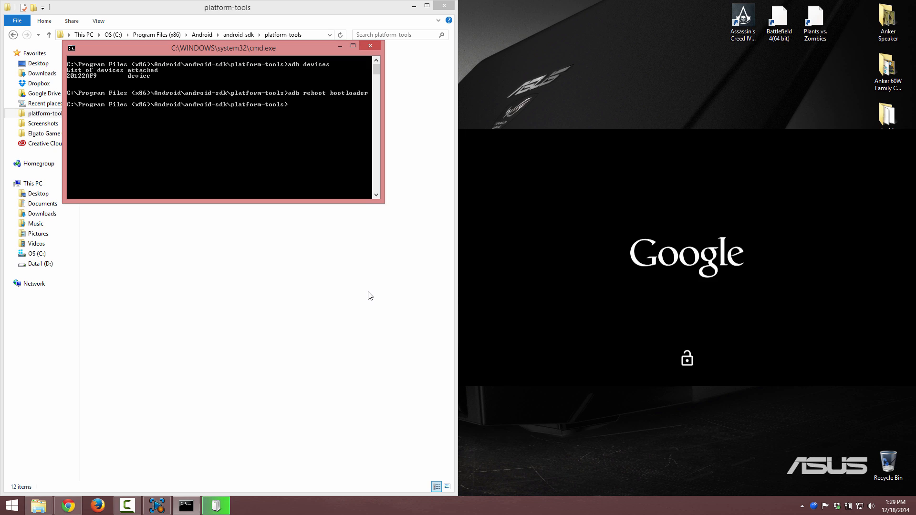
- Run 'fastboot devices' to confirm the TV is detected, then switch back to Chrome
left_click(215, 505)
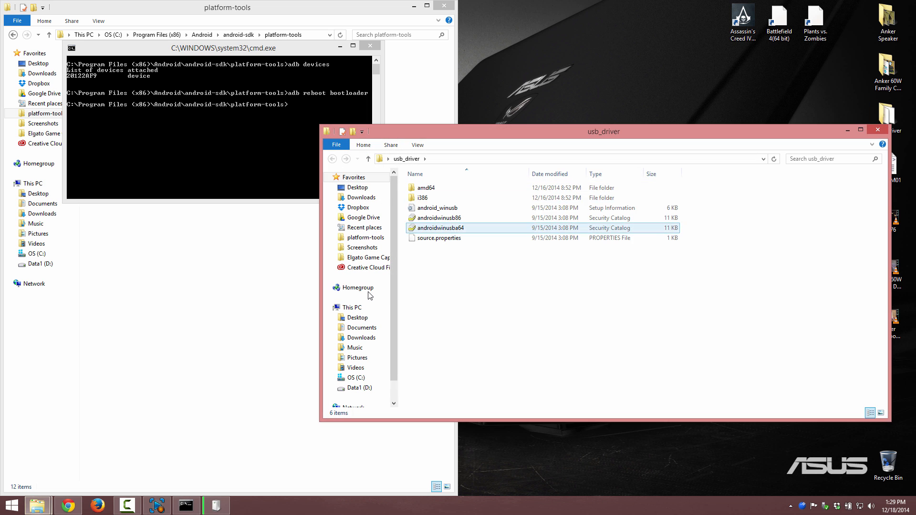
left_click(876, 129)
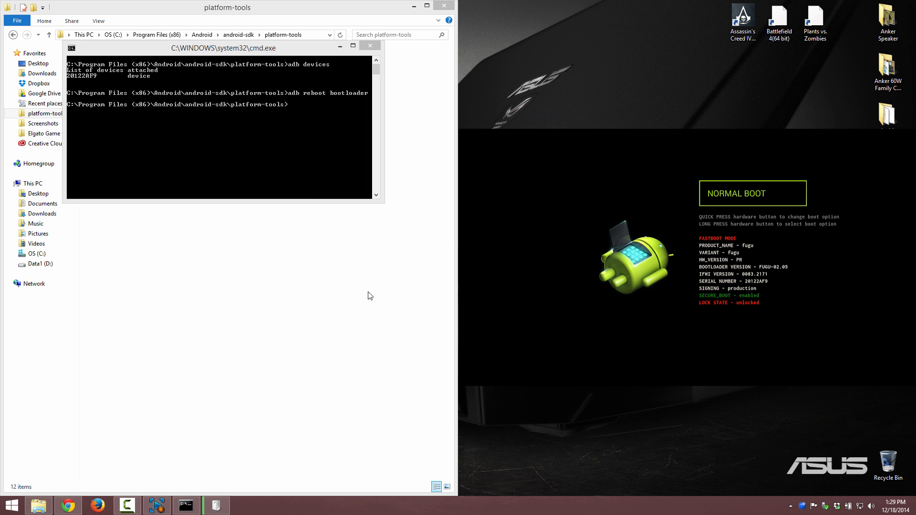
left_click(219, 116)
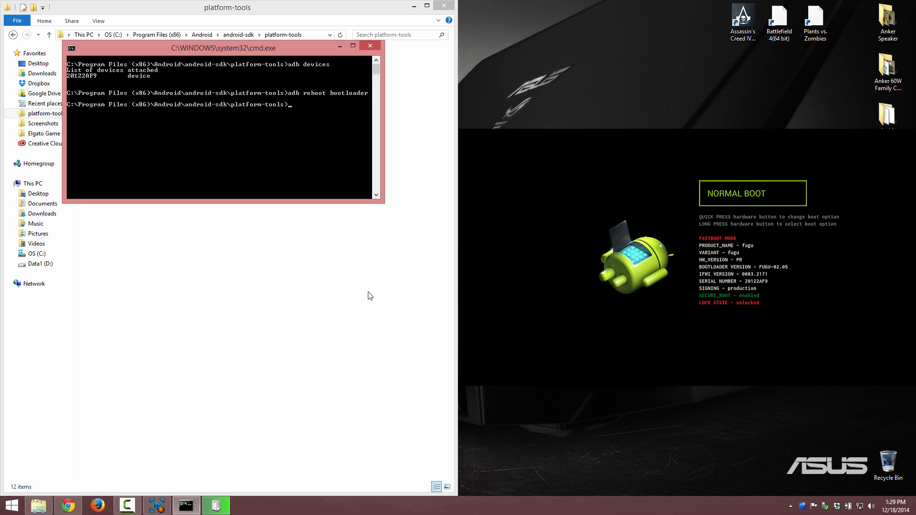
type("fastboot devices")
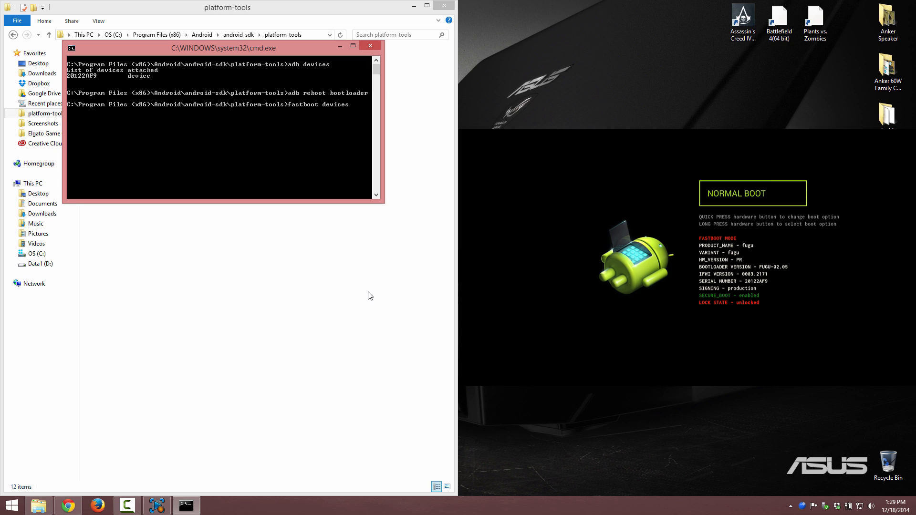
key("Return")
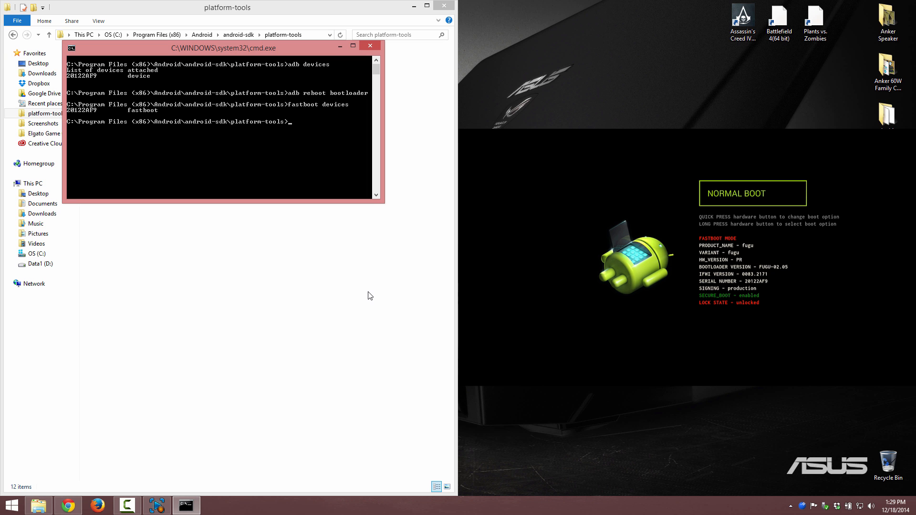
left_click(67, 506)
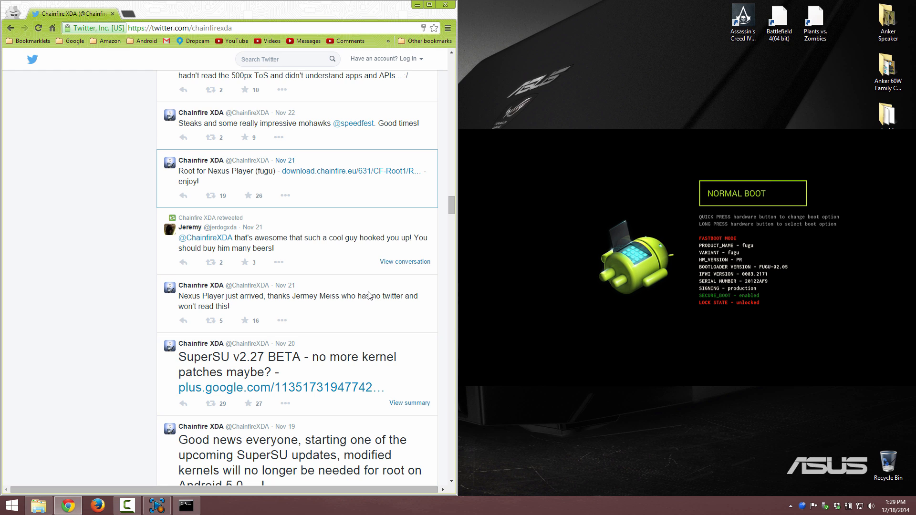
- Follow Chainfire's Nov 21 tweet to download.chainfire.eu and download Root-Nexus-Player-fugu.zip
left_click(285, 160)
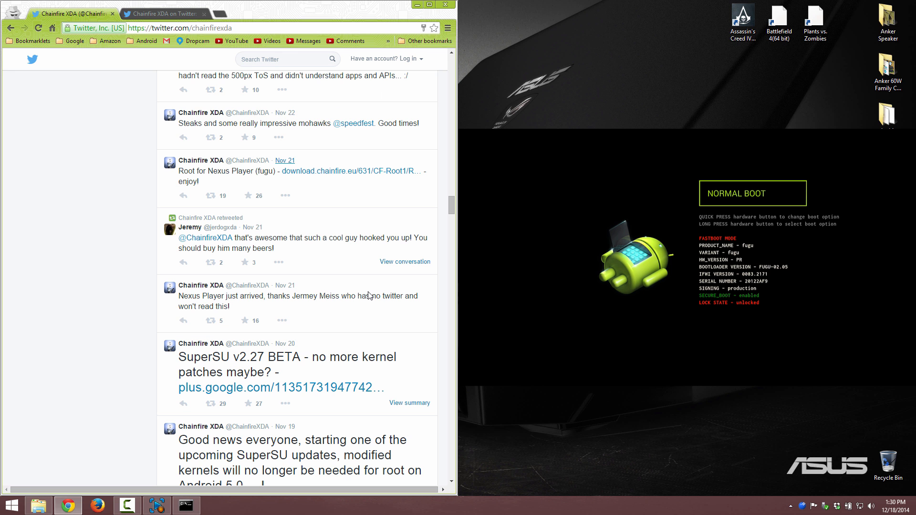
mouse_move(285, 160)
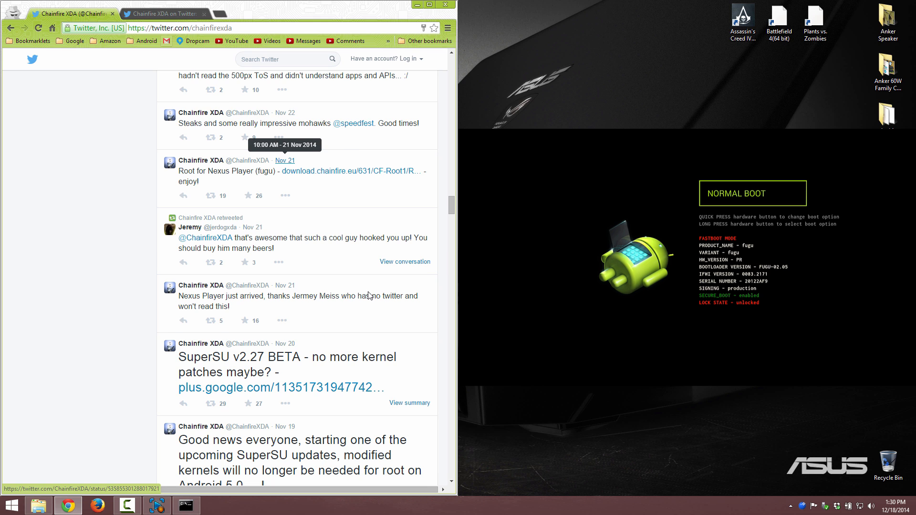
left_click(285, 160)
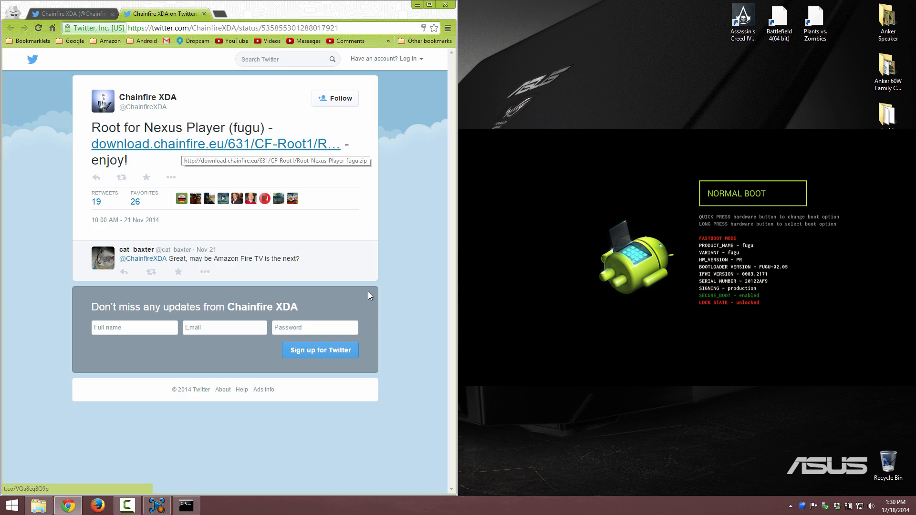
left_click(215, 144)
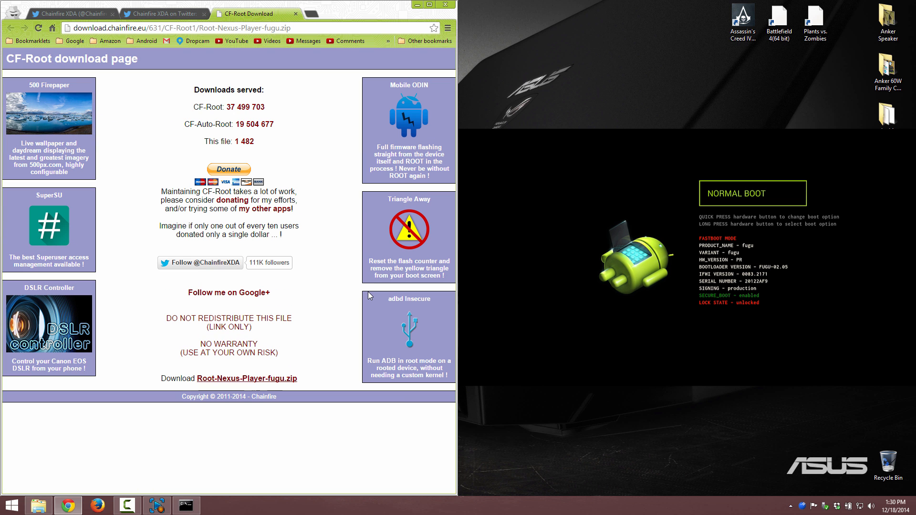
left_click(246, 378)
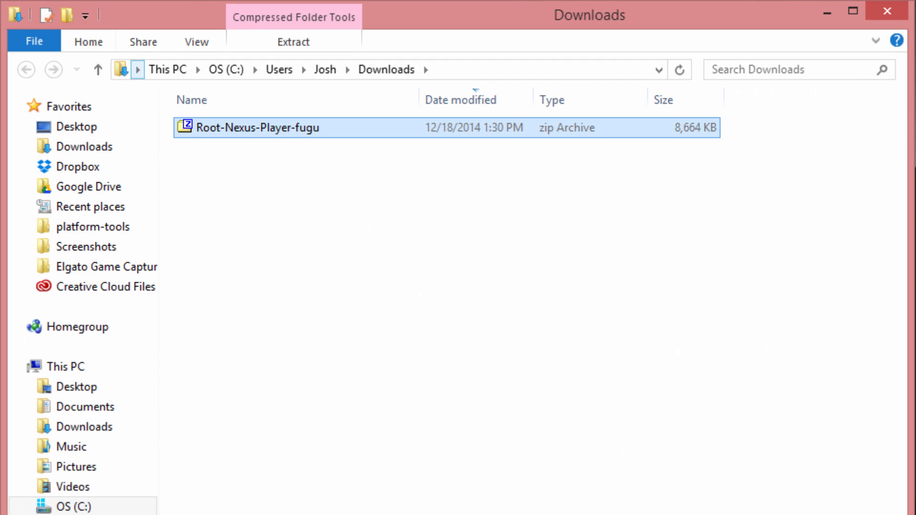
- Extract the downloaded zip to its own Root-Nexus-Player-fugu\ folder
right_click(256, 126)
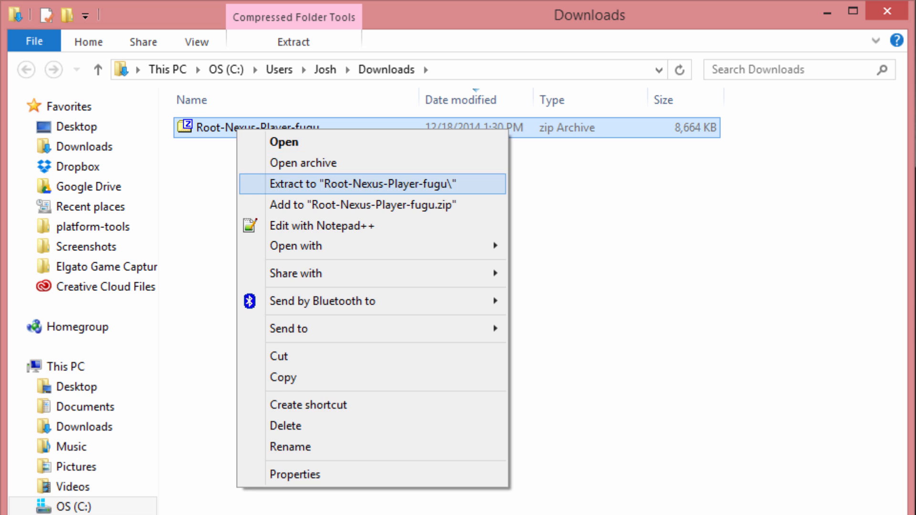
left_click(363, 183)
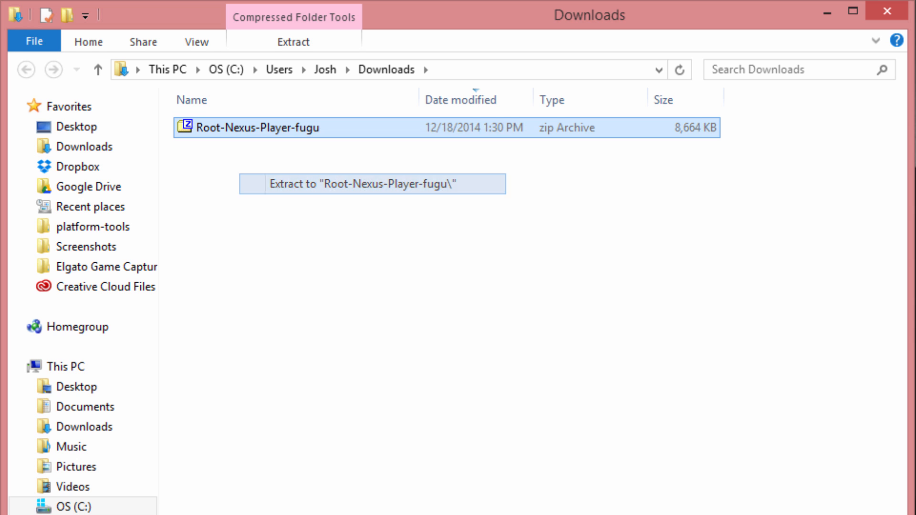
left_click(371, 183)
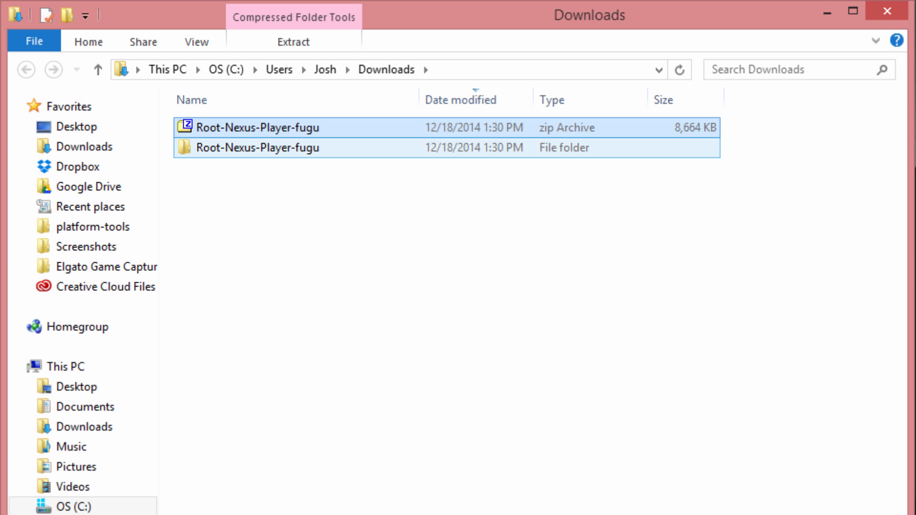
- Enter the extracted Root-Nexus-Player-fugu folder and view its README in Notepad
left_click(257, 147)
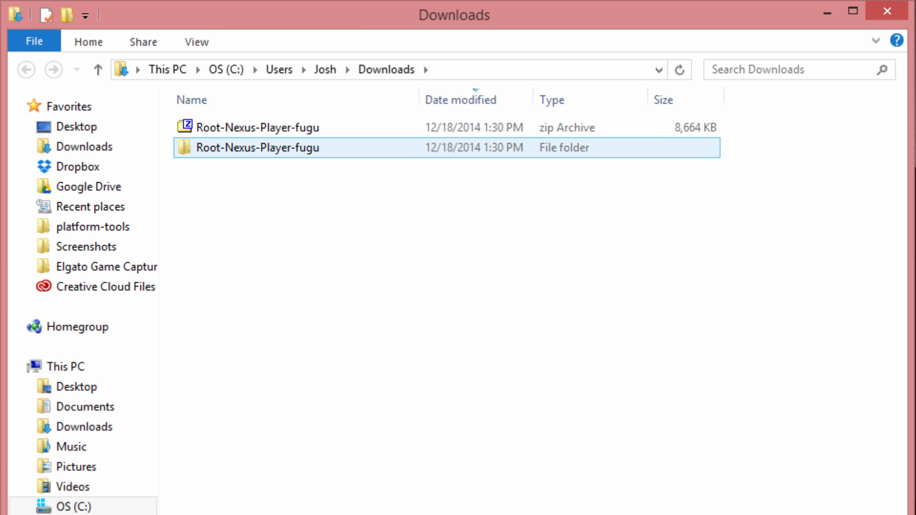
double_click(257, 147)
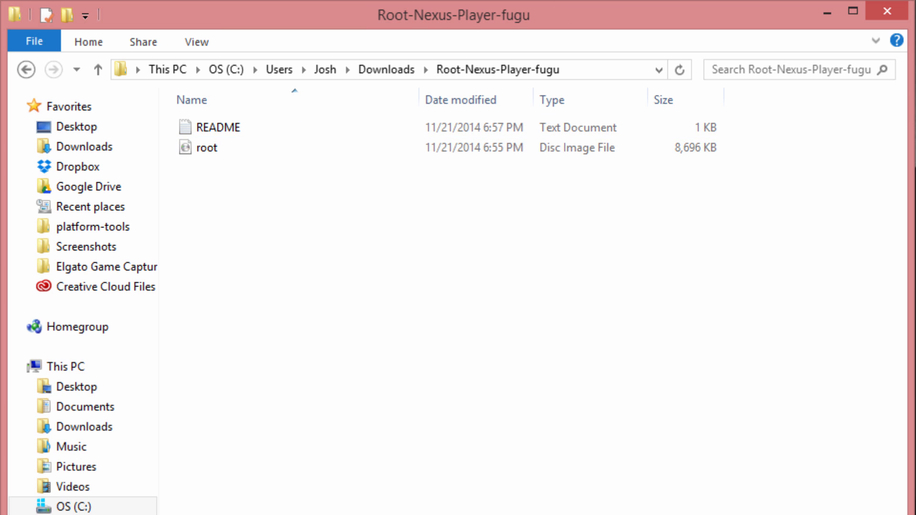
double_click(221, 127)
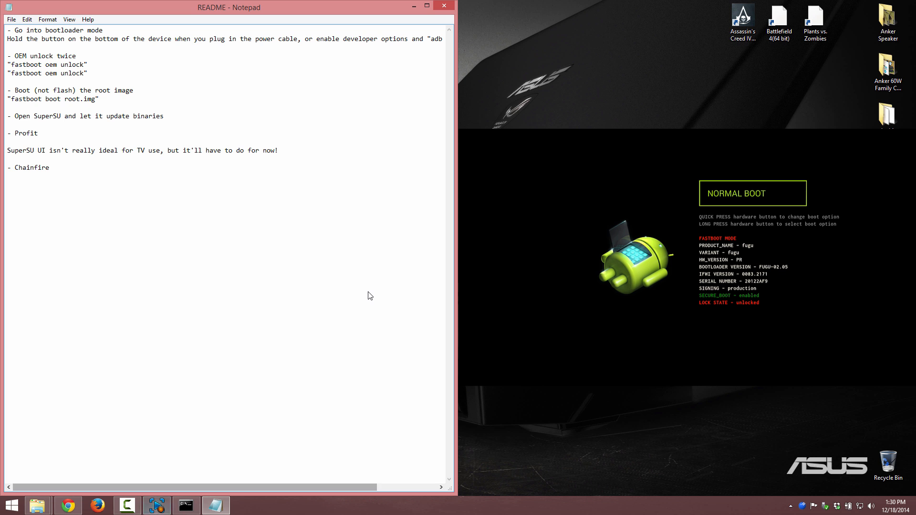
- Arrange the cmd window beside the README and paste the fastboot boot root.img line into it
left_click(185, 505)
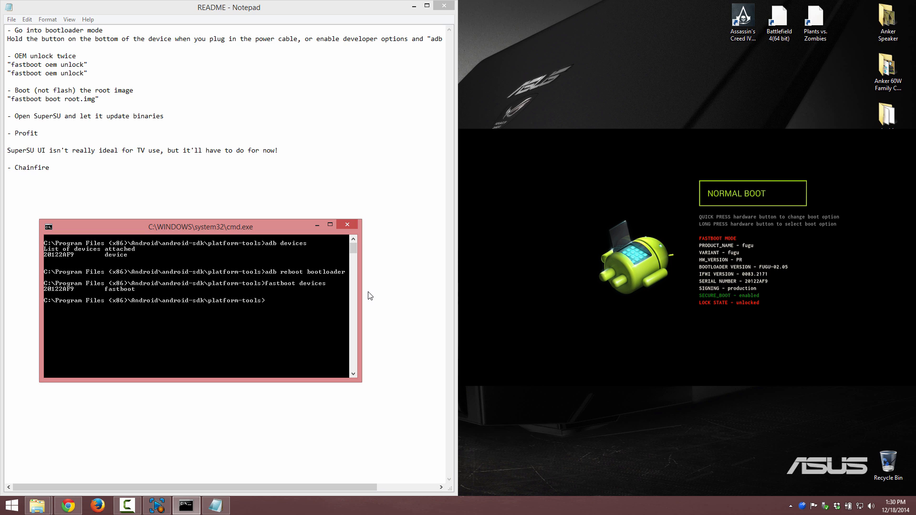
left_click(347, 224)
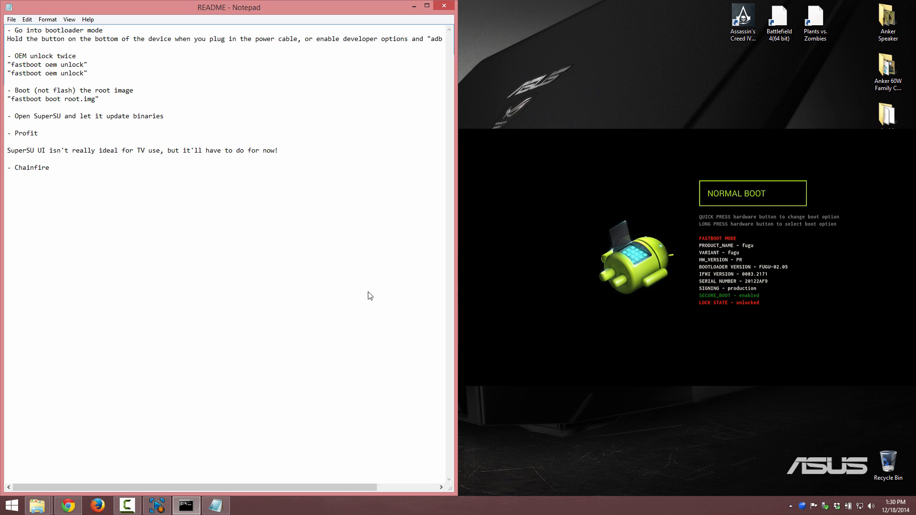
left_click(11, 99)
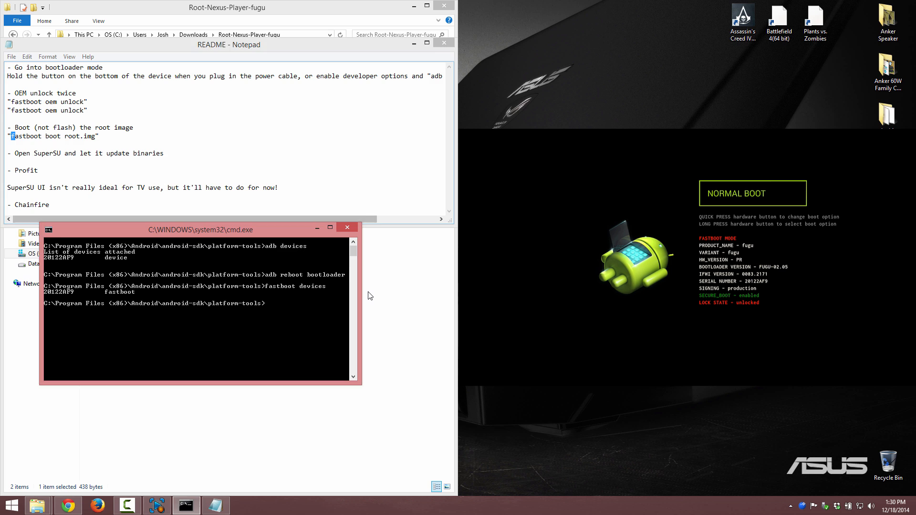
double_click(25, 136)
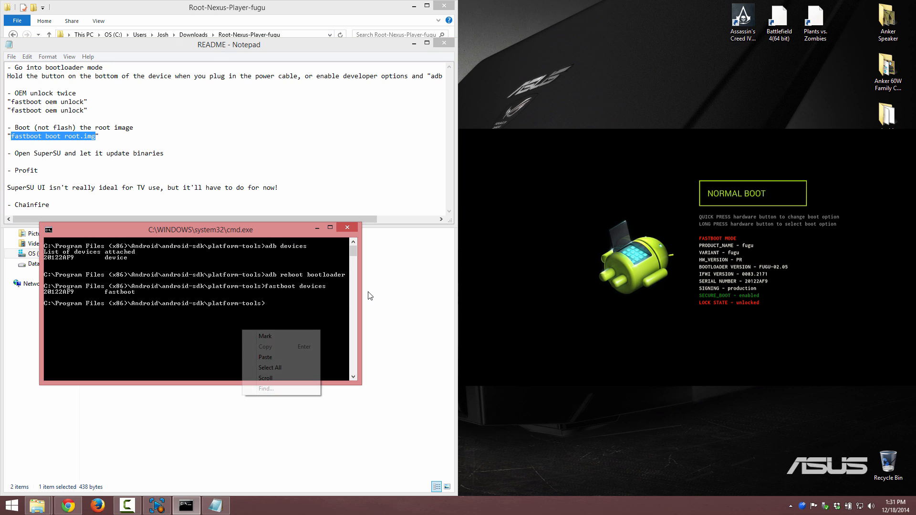
left_click(264, 357)
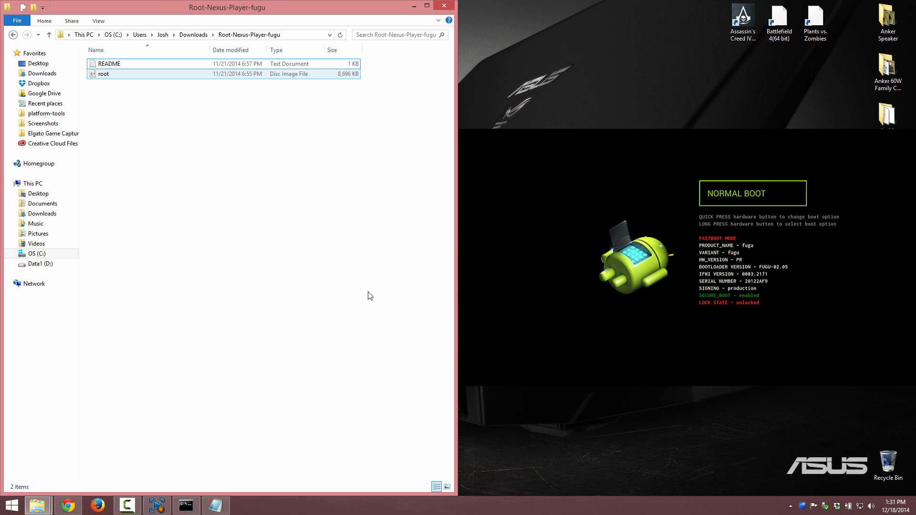
- Copy root.img into platform-tools, run fastboot boot root.img, and reach the Apps row on the TV home screen
left_click(103, 74)
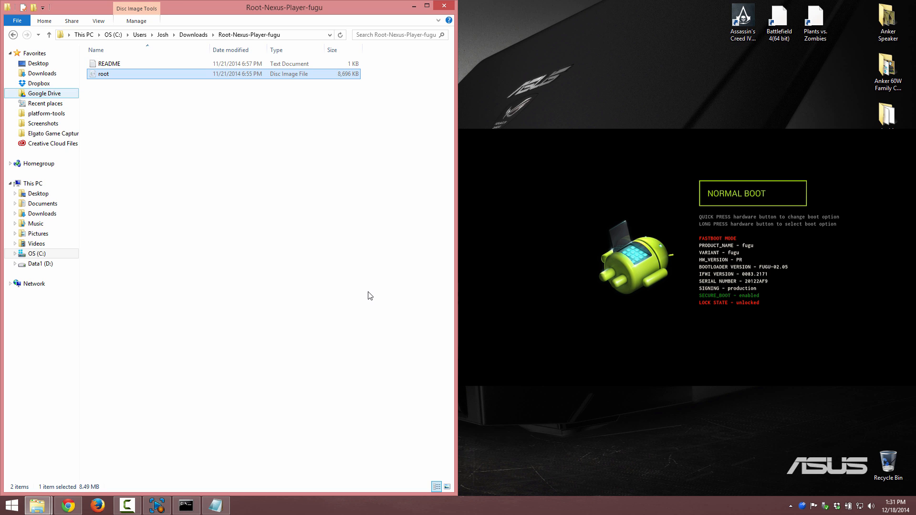
left_click(48, 113)
type("fastboot boot root.img")
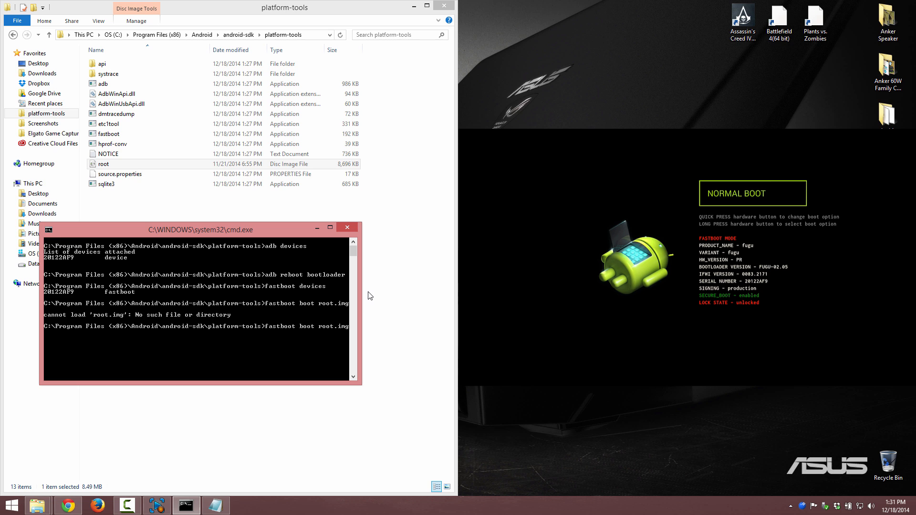
key("Return")
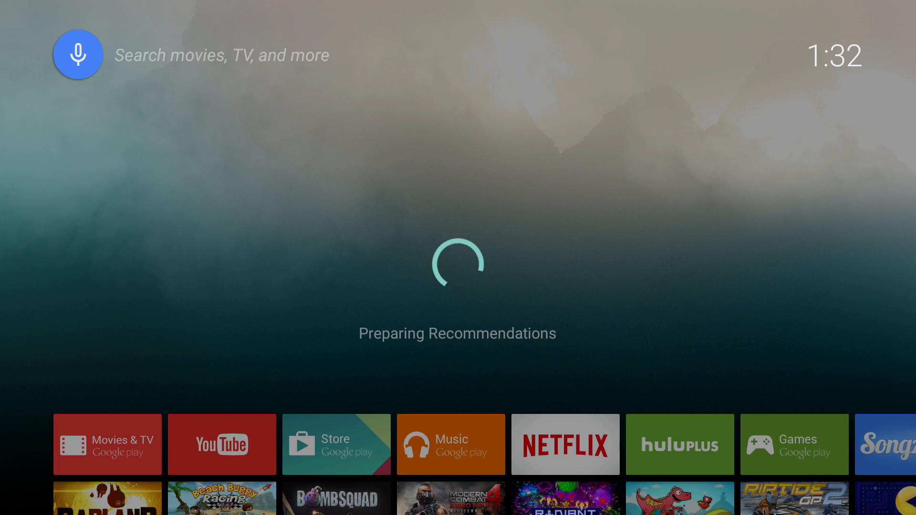
scroll("down", 3)
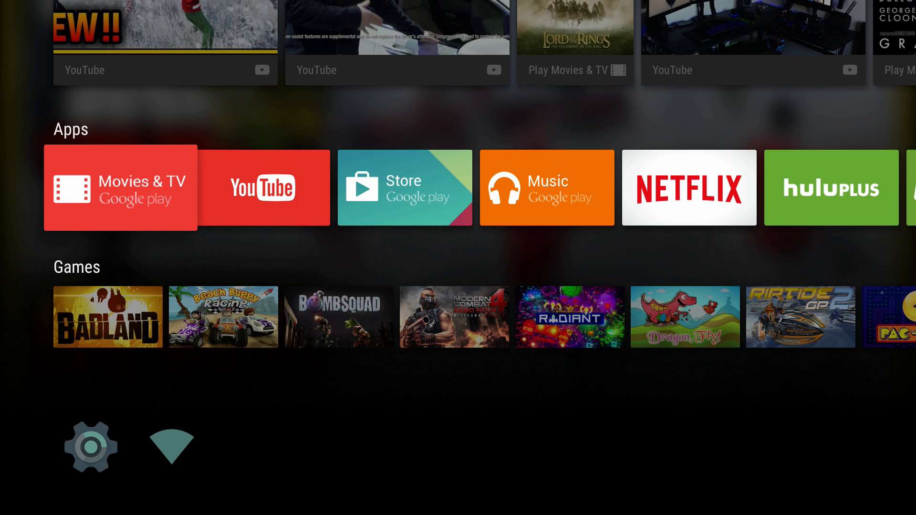
scroll("right", 3)
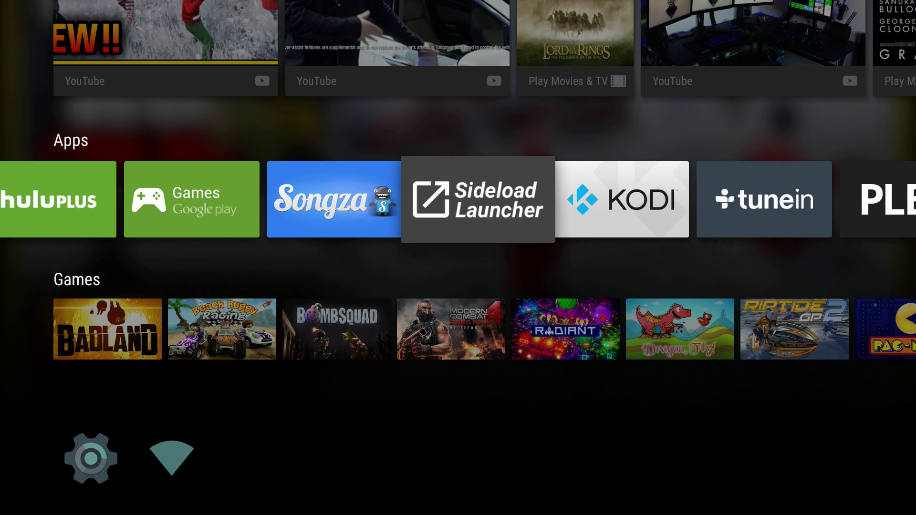
- Launch SuperSU from the Apps row and answer NO THANKS to the Follow me dialog
scroll("right", 3)
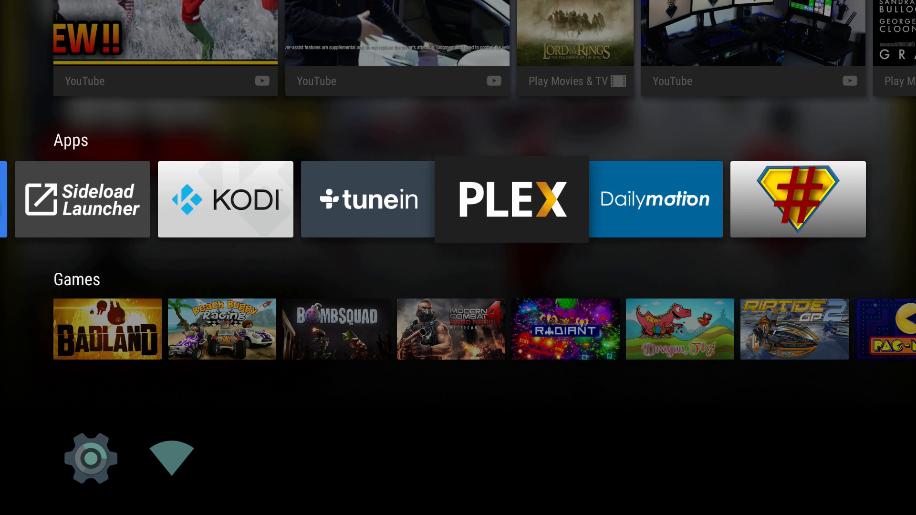
left_click(797, 199)
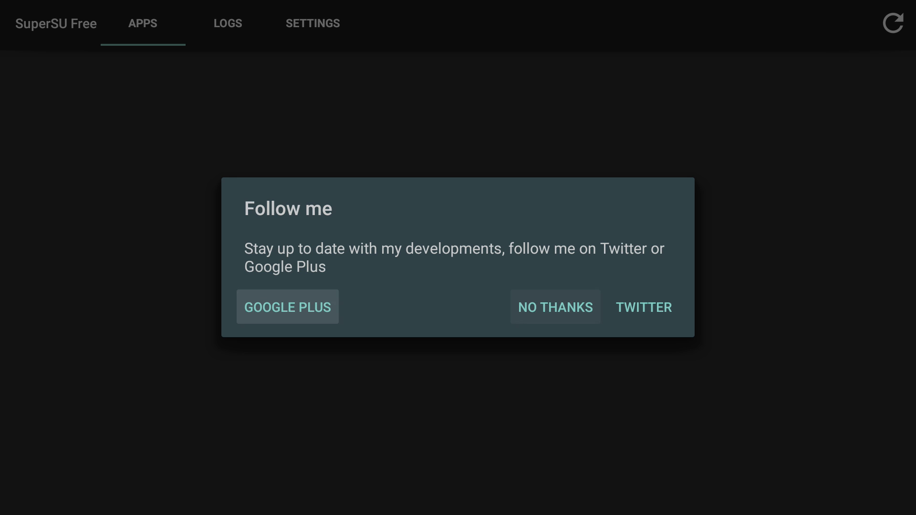
mouse_move(556, 306)
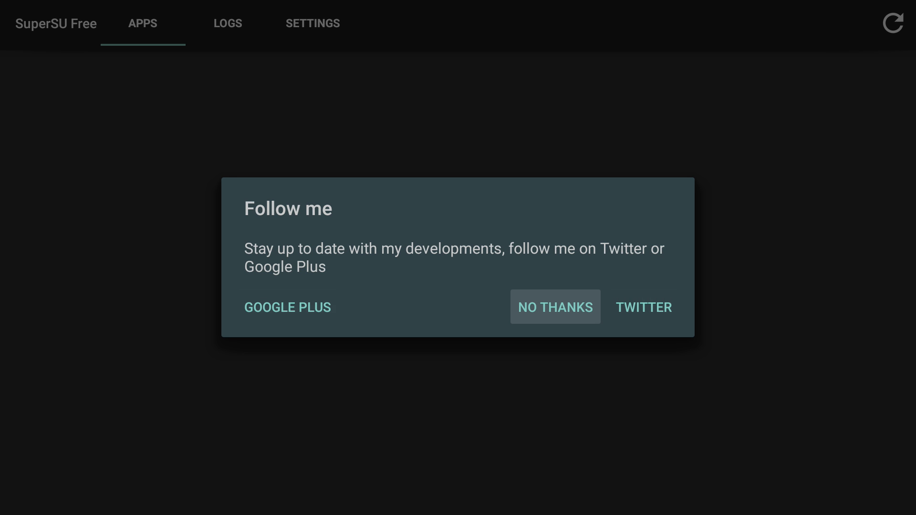
left_click(554, 306)
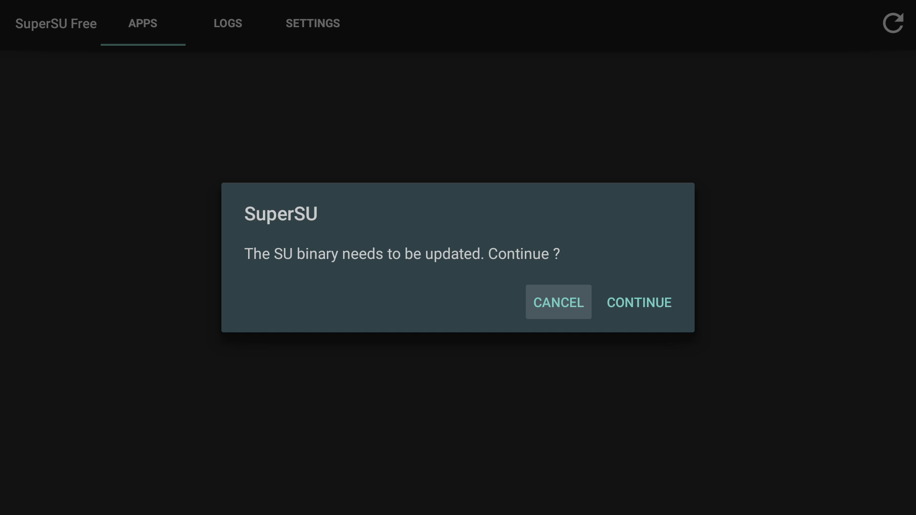
- Continue the SU binary update with the NORMAL method and confirm the Installation success dialog
left_click(638, 302)
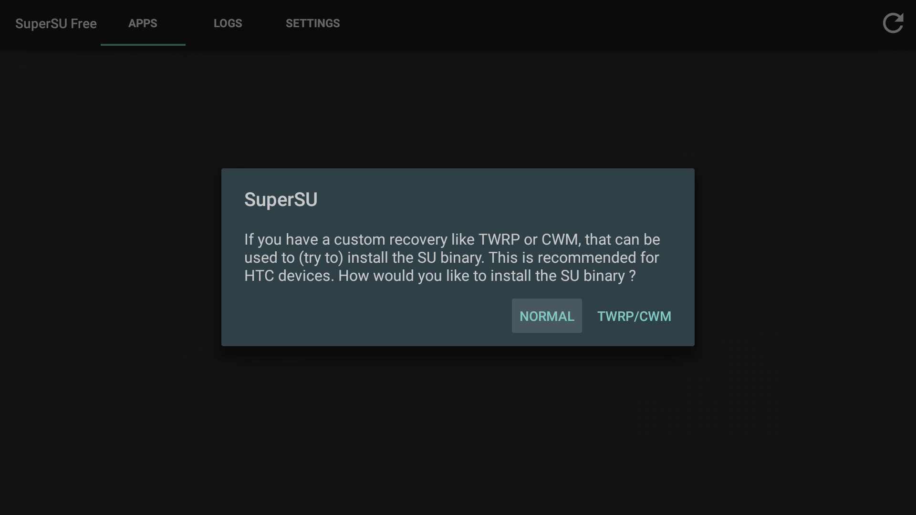
left_click(546, 315)
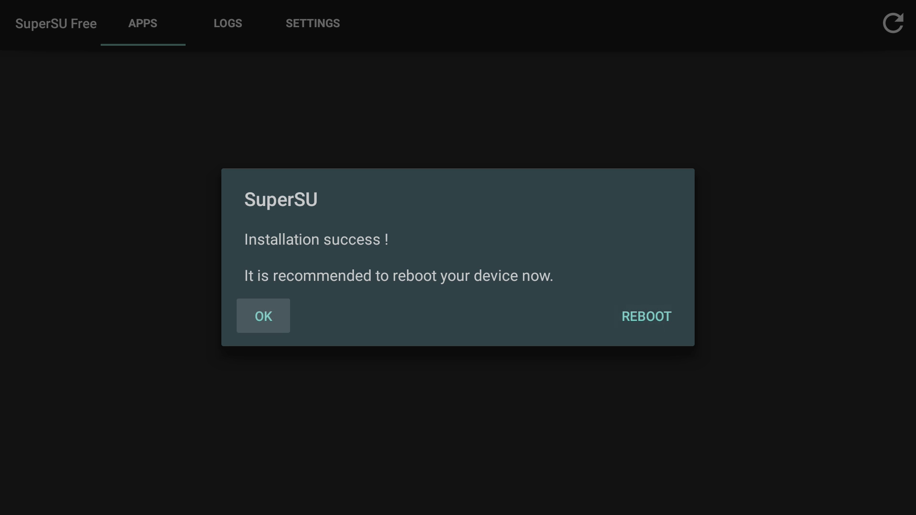
left_click(263, 316)
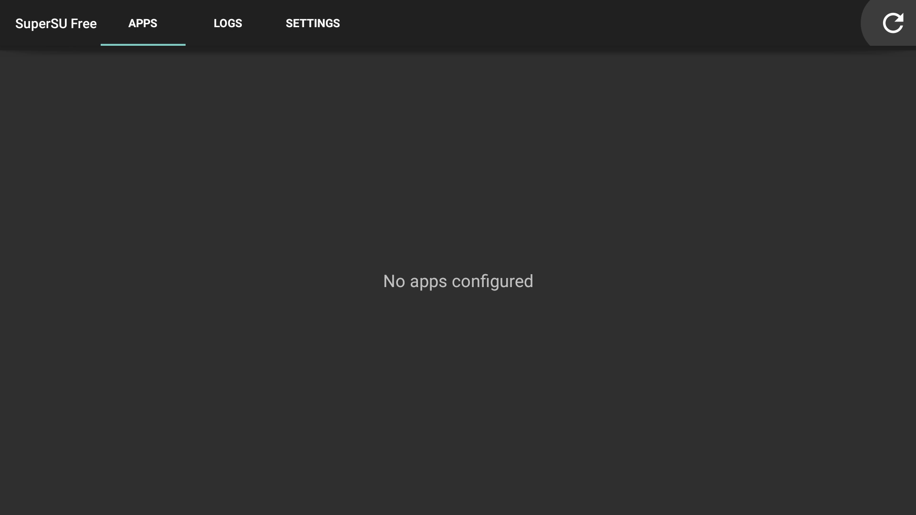
- Show SuperSU's SETTINGS, glancing at the SuperSU Pro listing and returning to Free v2.28 settings
left_click(313, 23)
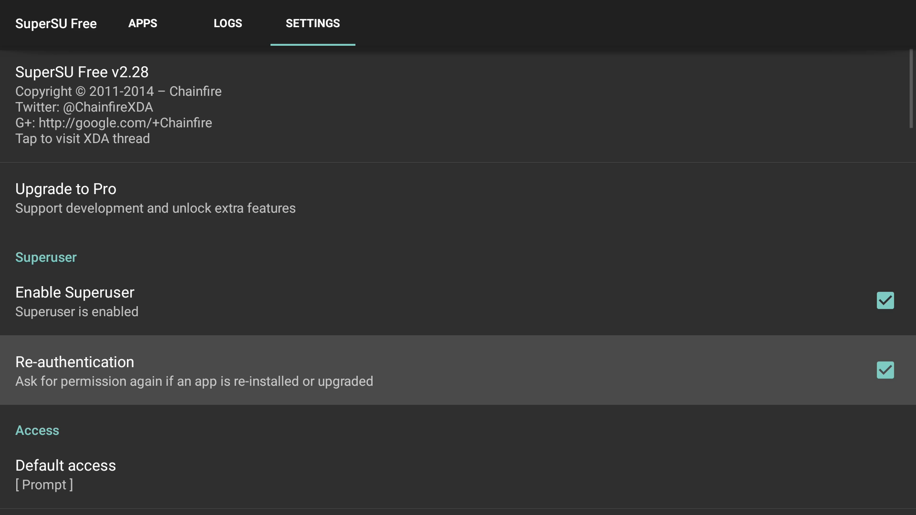
left_click(66, 189)
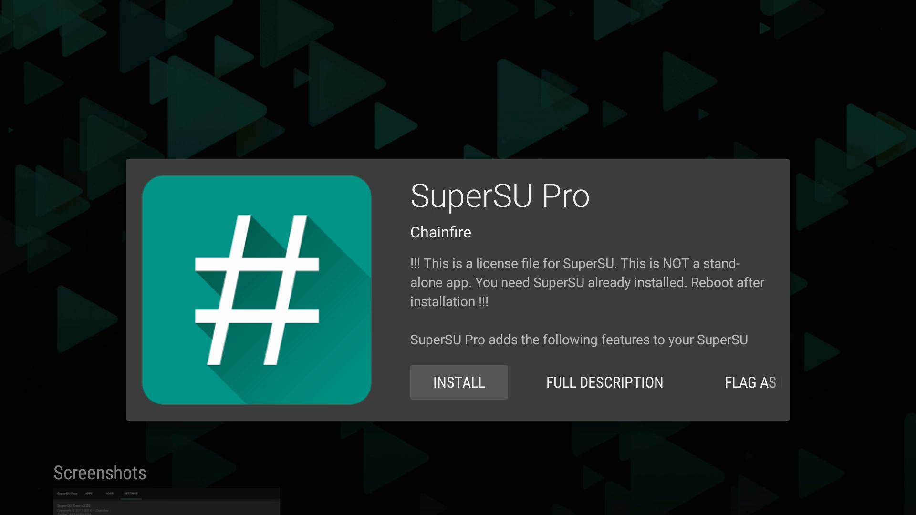
left_click(458, 382)
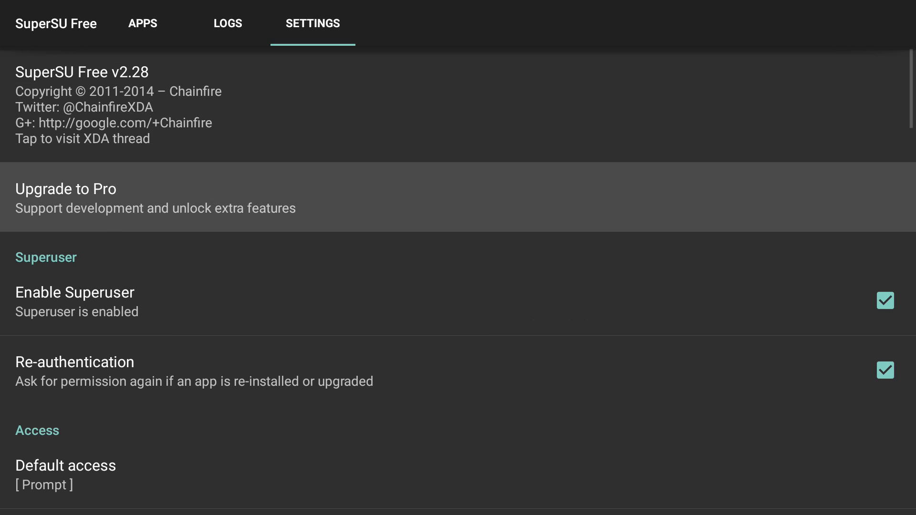
- Uncheck Re-authentication and Mount namespace separation in SuperSU Settings
left_click(884, 370)
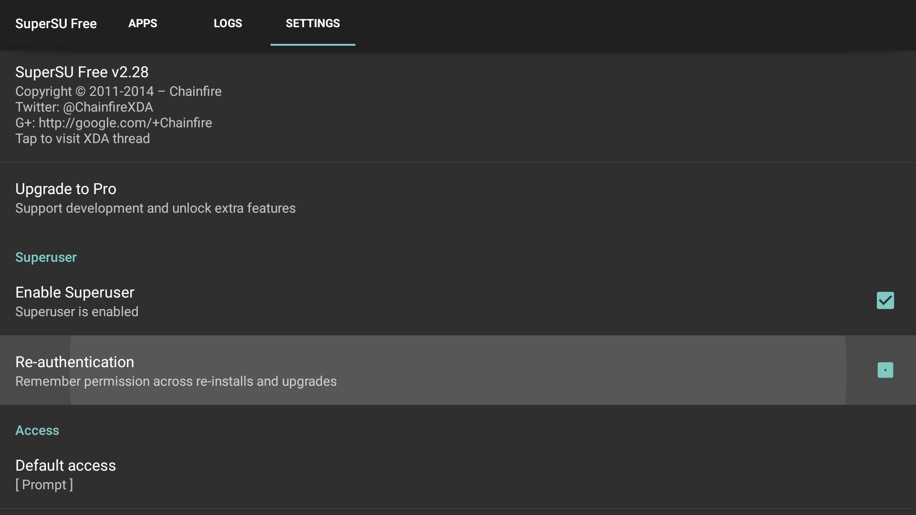
scroll("down", 3)
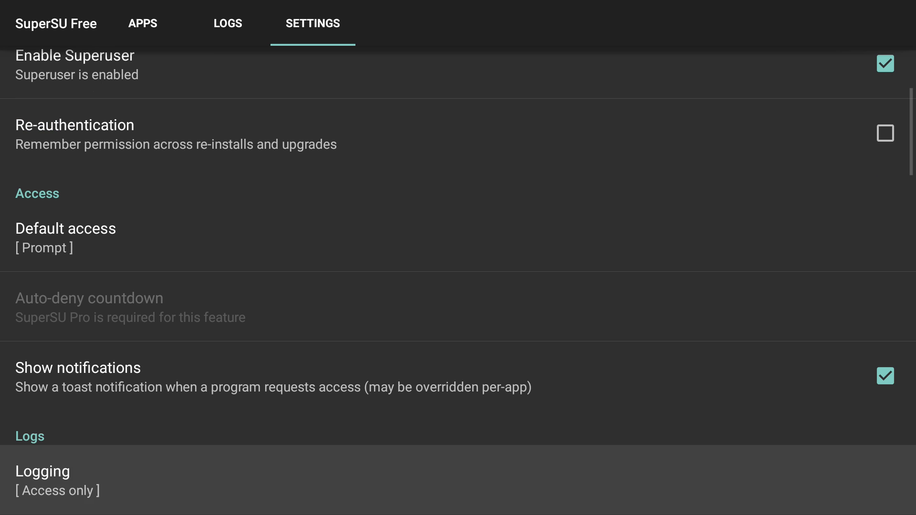
scroll("down", 3)
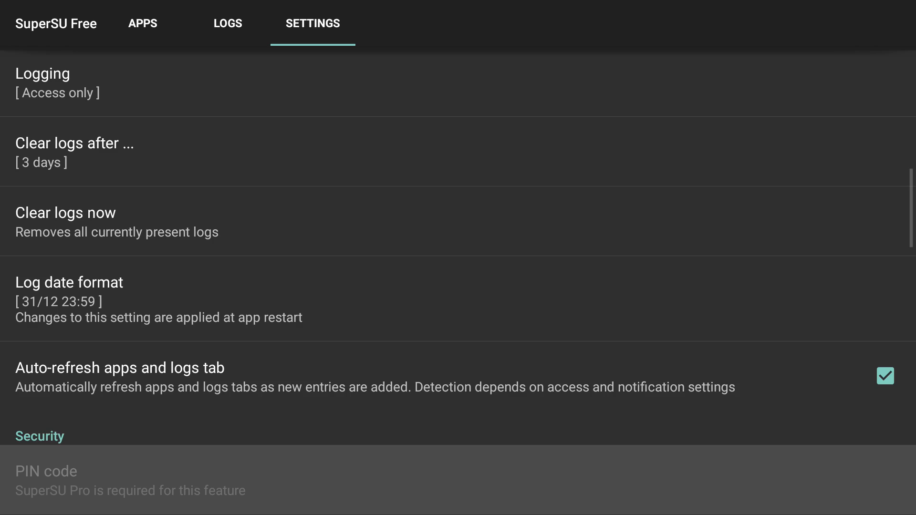
scroll("down", 3)
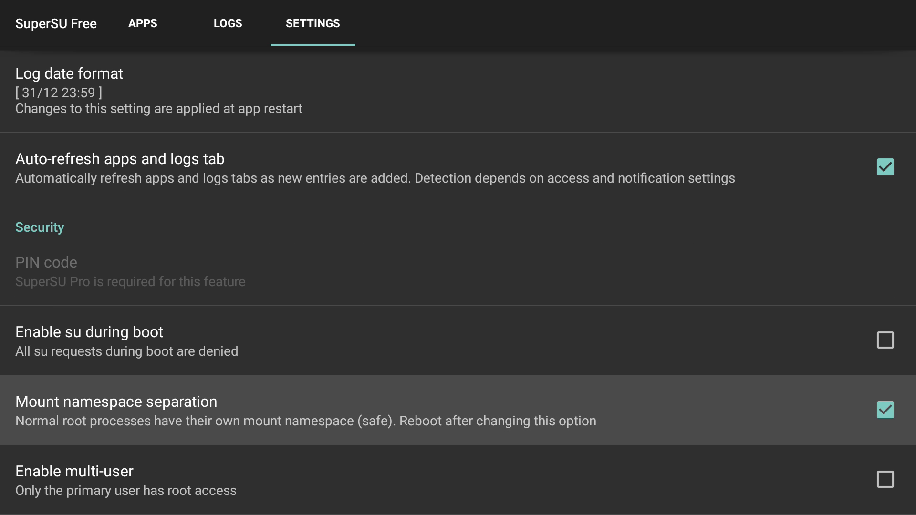
left_click(885, 410)
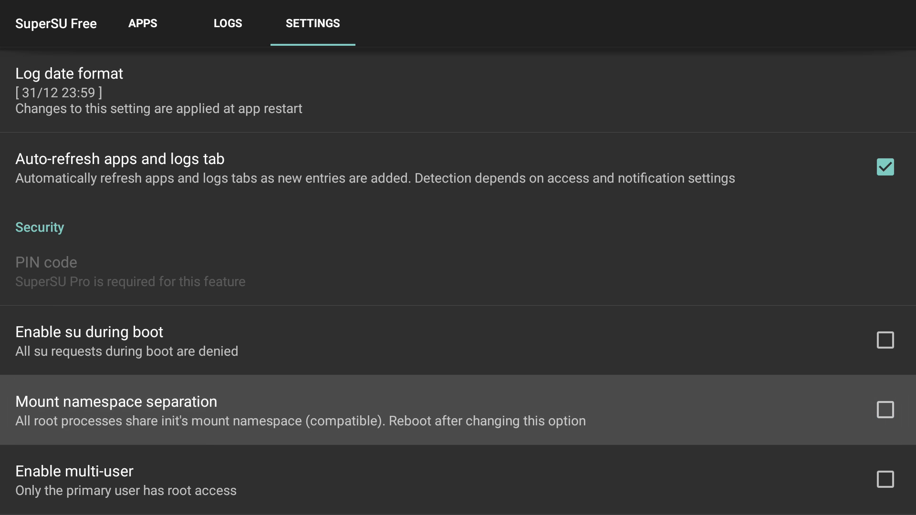
scroll("down", 3)
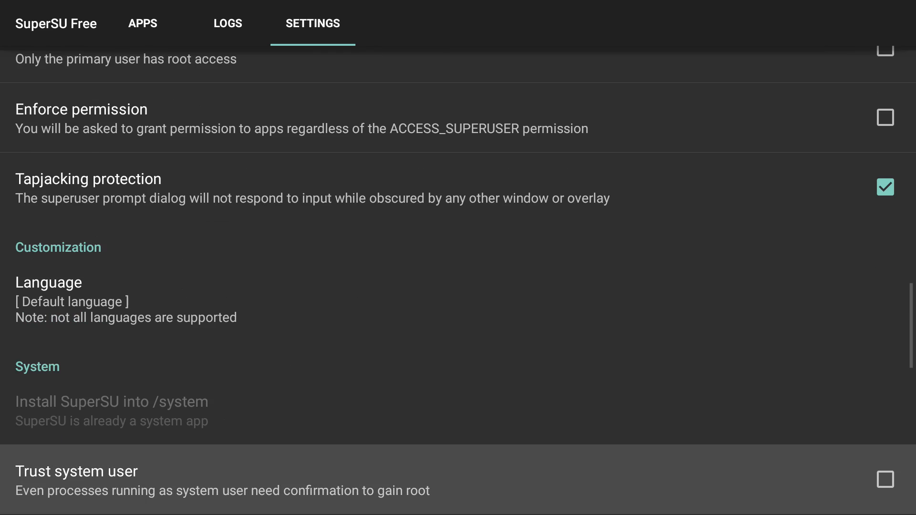
scroll("down", 3)
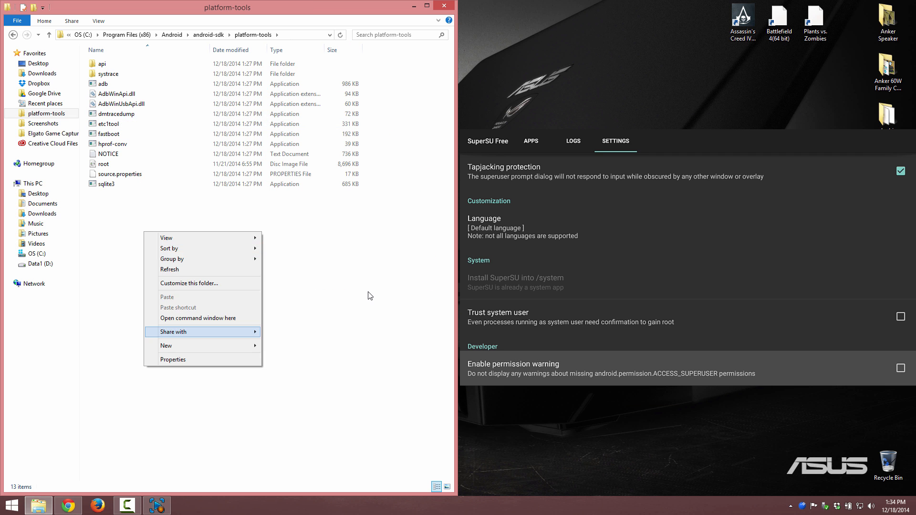
- Run adb reboot from a command window opened in platform-tools
left_click(198, 318)
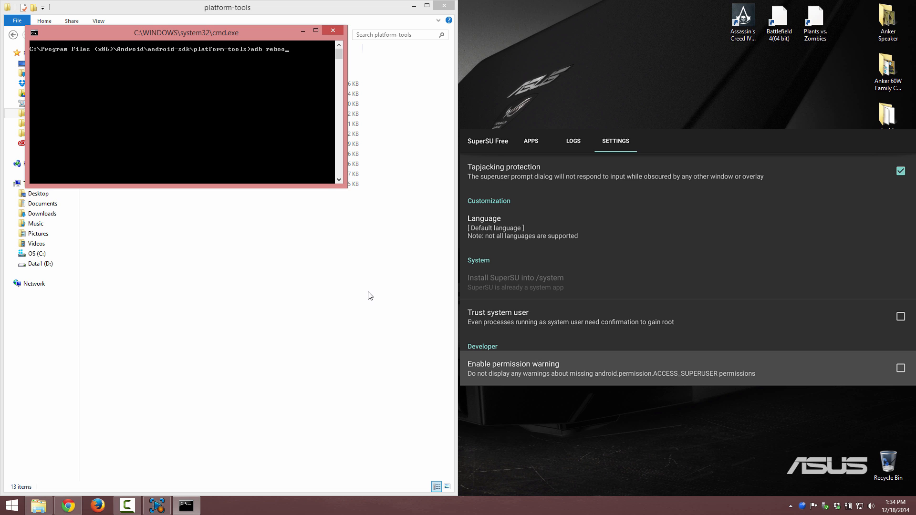
key("Return")
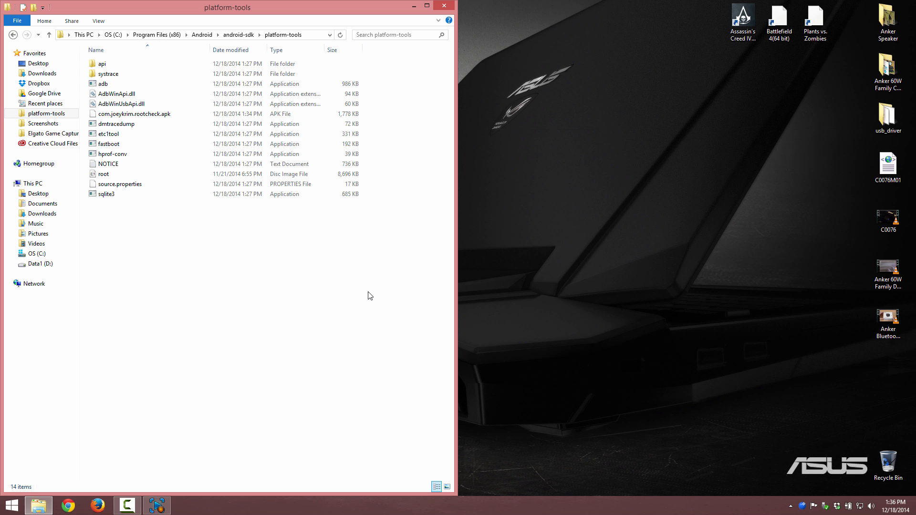
- Run adb install com.joeykrim.rootcheck.apk from platform-tools until adb reports Success
left_click(134, 114)
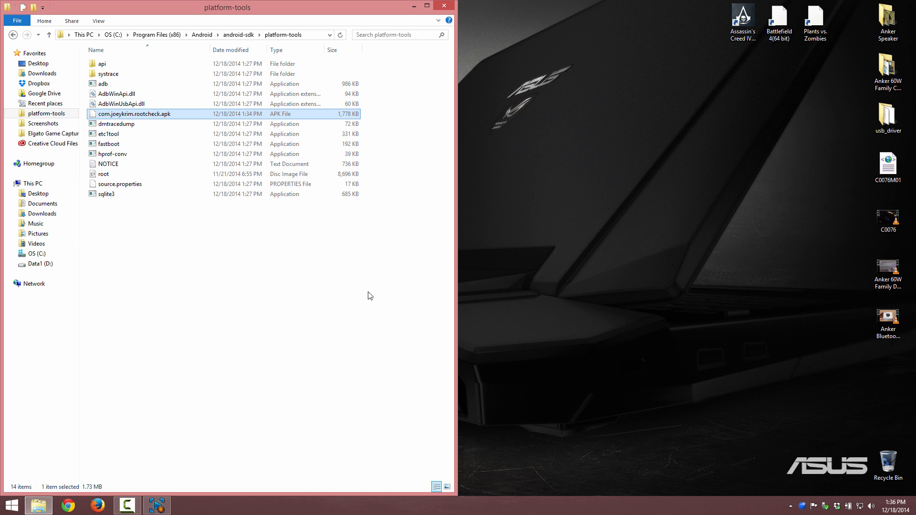
left_click(368, 295)
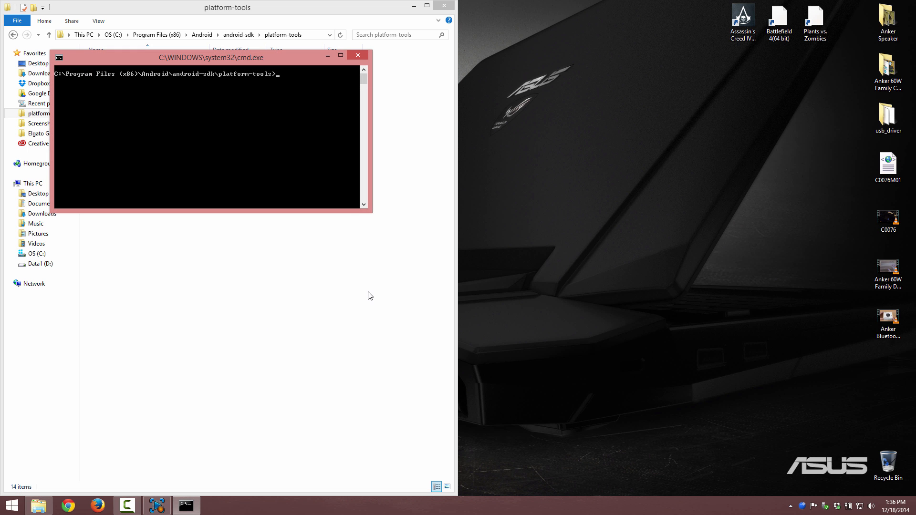
type("adb install com.joeykrim.rootcheck.apk")
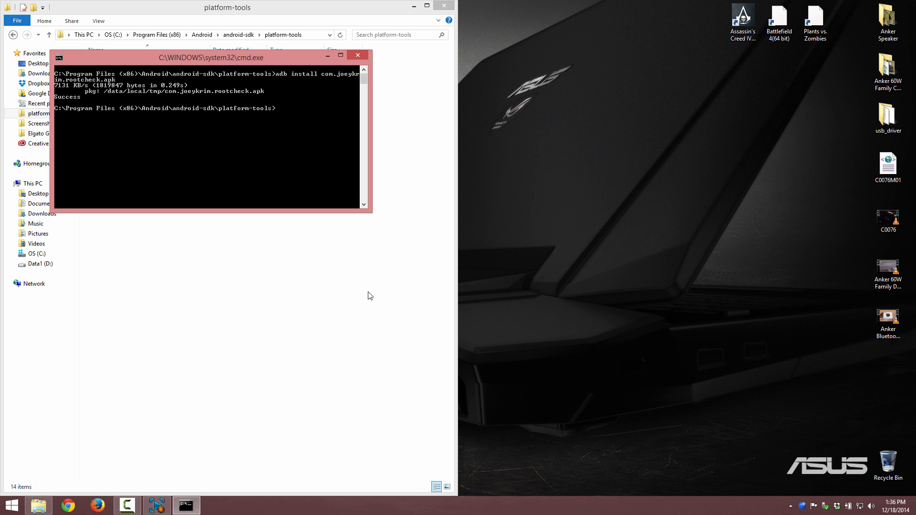
left_click(356, 55)
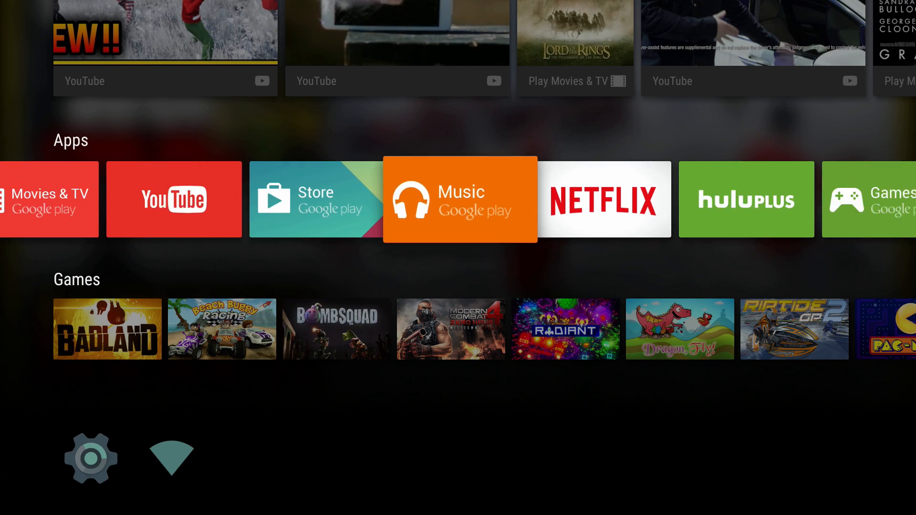
- Launch Root Checker Basic from the Sideload Launcher in the Apps row
scroll("right", 3)
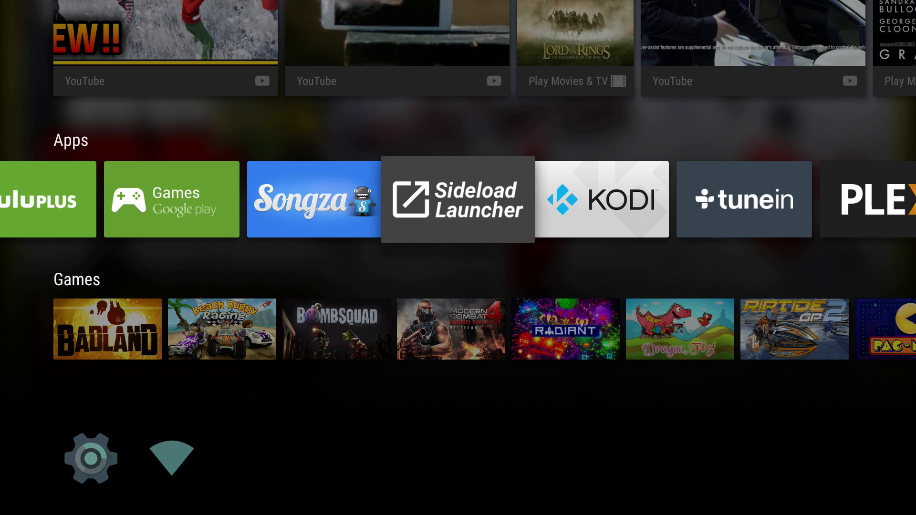
left_click(457, 198)
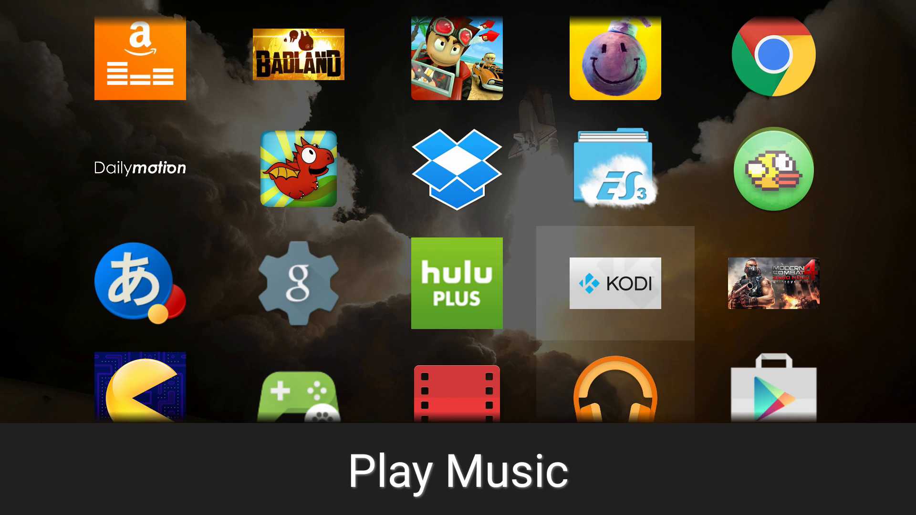
scroll("down", 3)
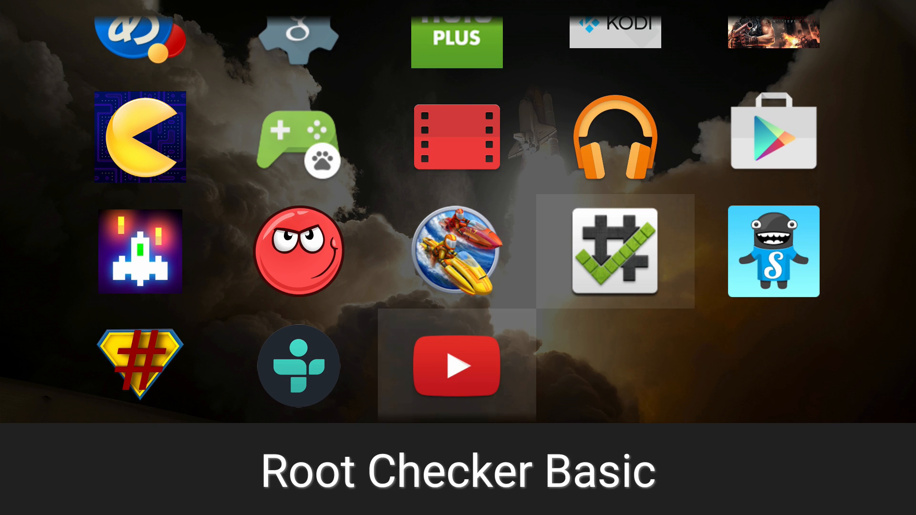
left_click(615, 254)
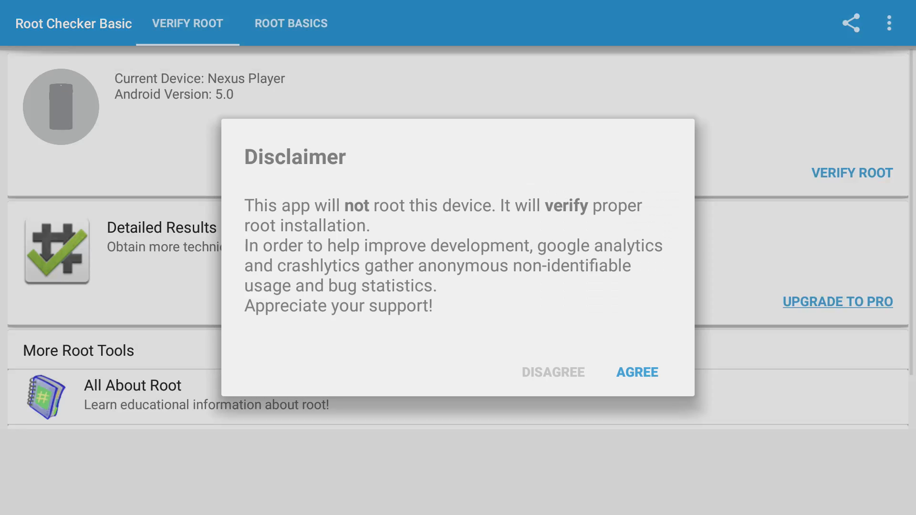
- Agree to the disclaimer and dismiss the What's New notes to reach the main screen
left_click(635, 372)
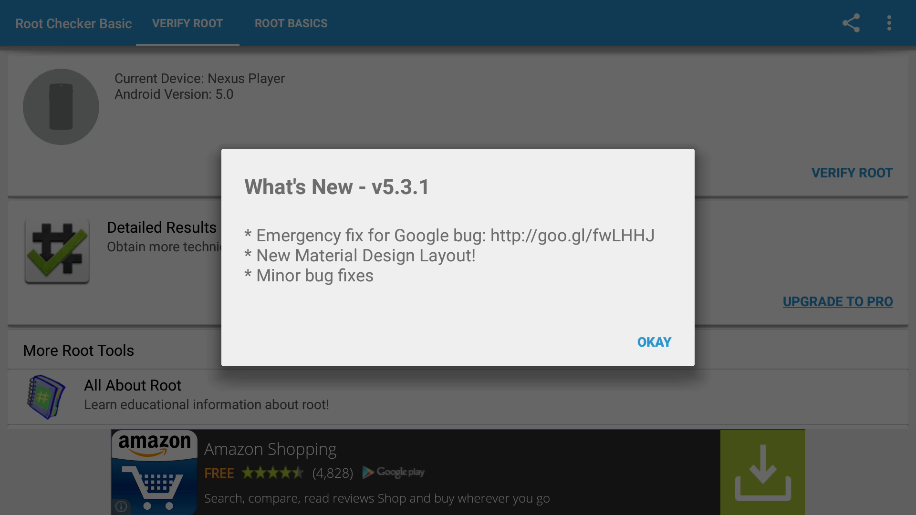
left_click(654, 341)
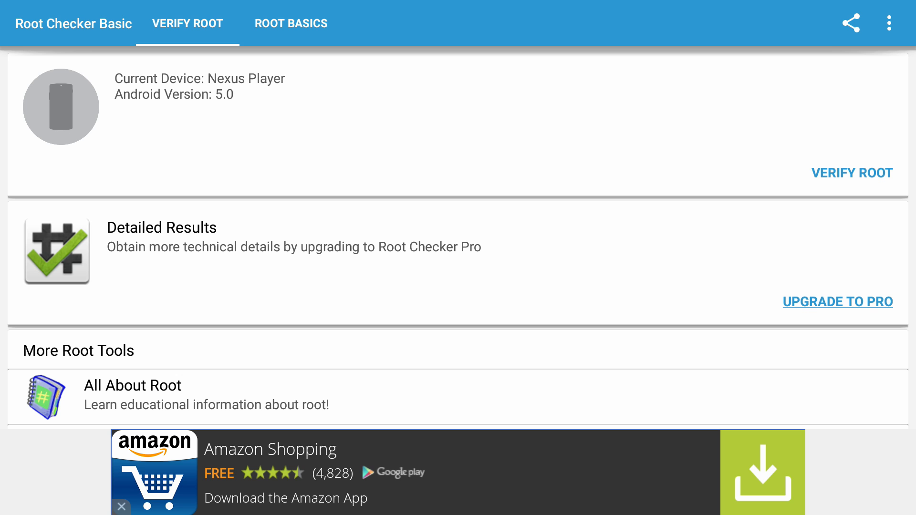
mouse_move(727, 188)
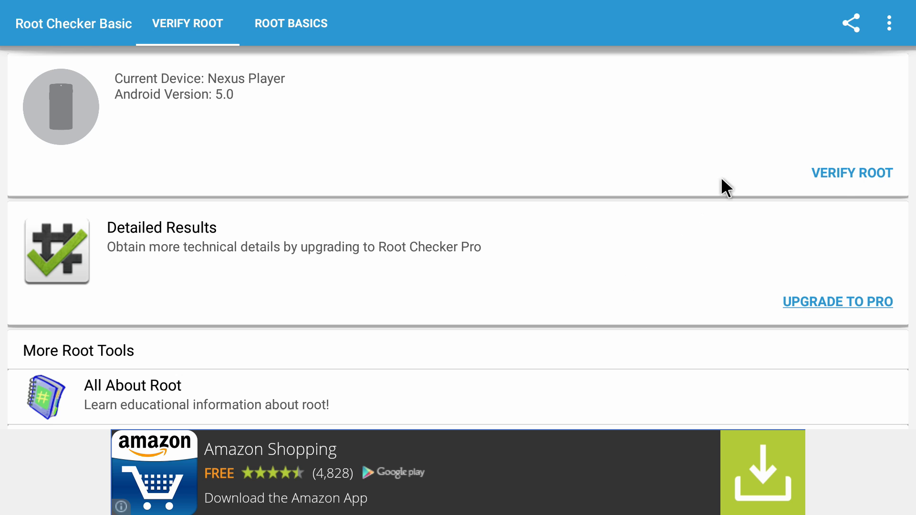
- Verify root and grant SuperSU access so the Nexus Player is confirmed rooted
left_click(852, 172)
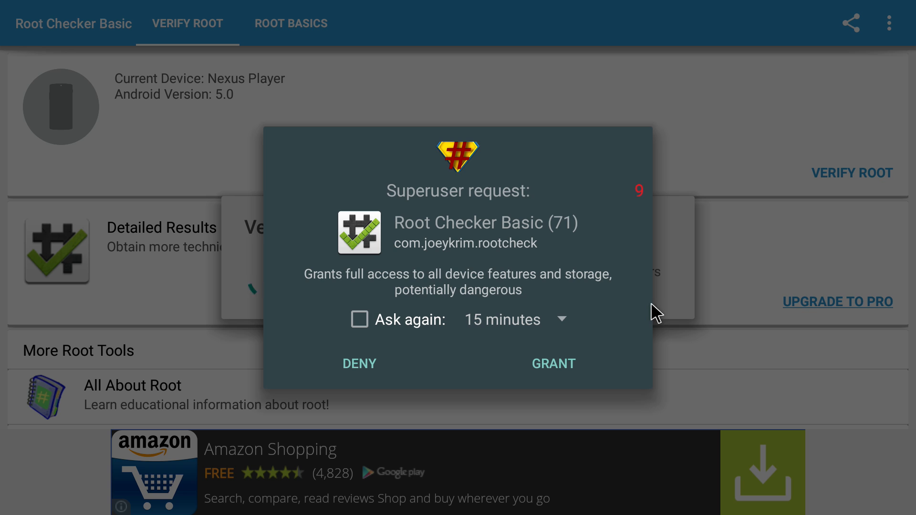
mouse_move(452, 336)
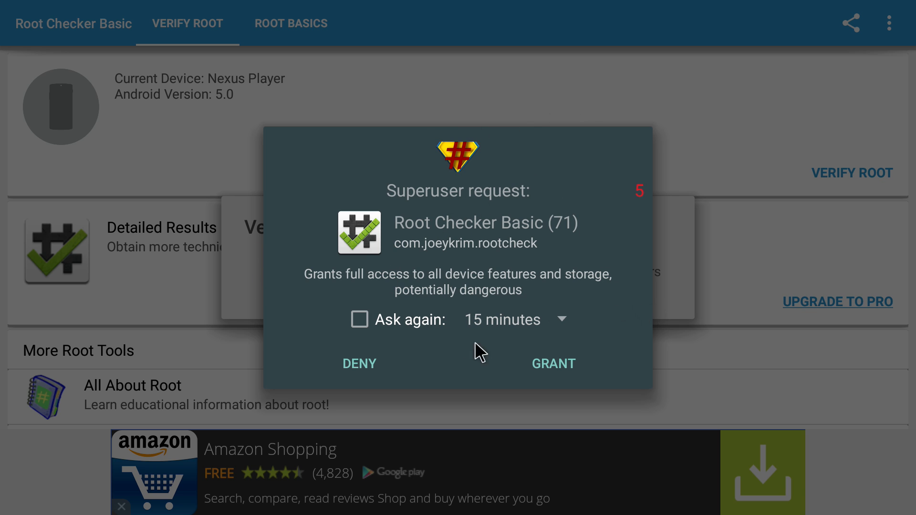
left_click(552, 364)
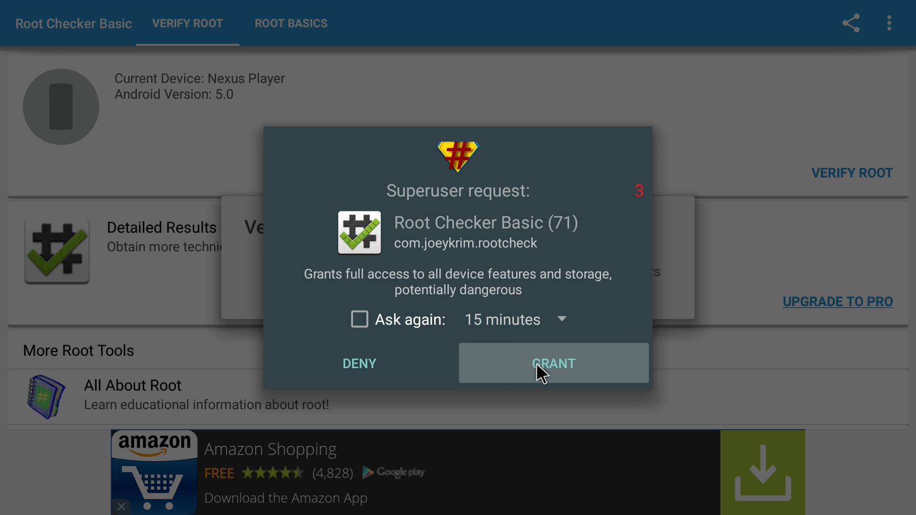
left_click(552, 363)
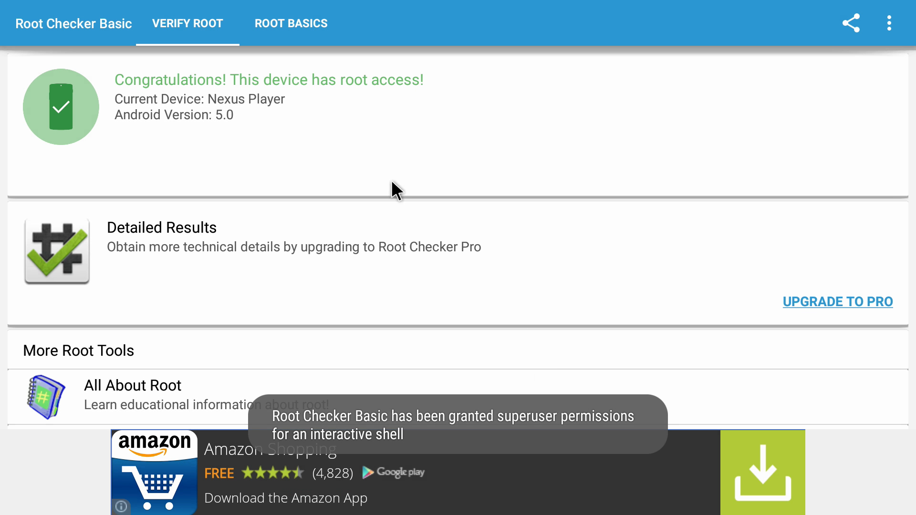
mouse_move(134, 133)
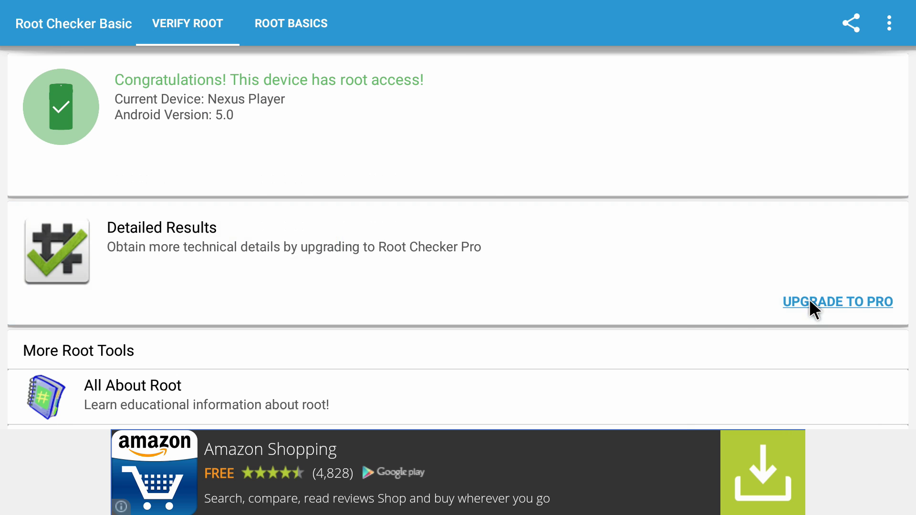
- Upgrade to Pro, always opening such links in the Play Store listing
left_click(837, 303)
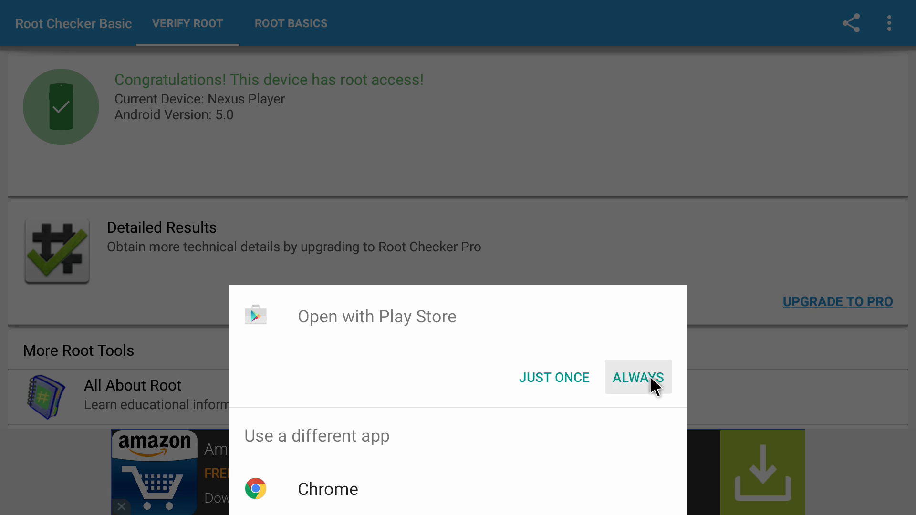
left_click(638, 378)
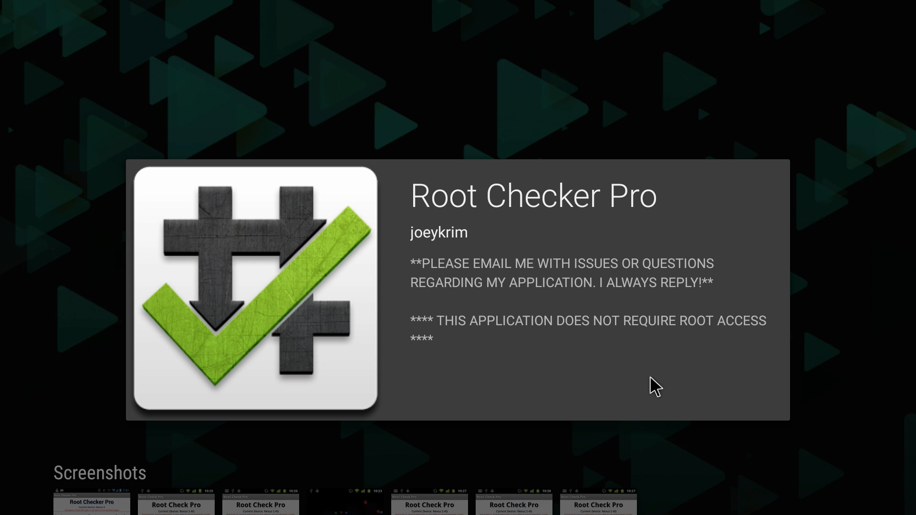